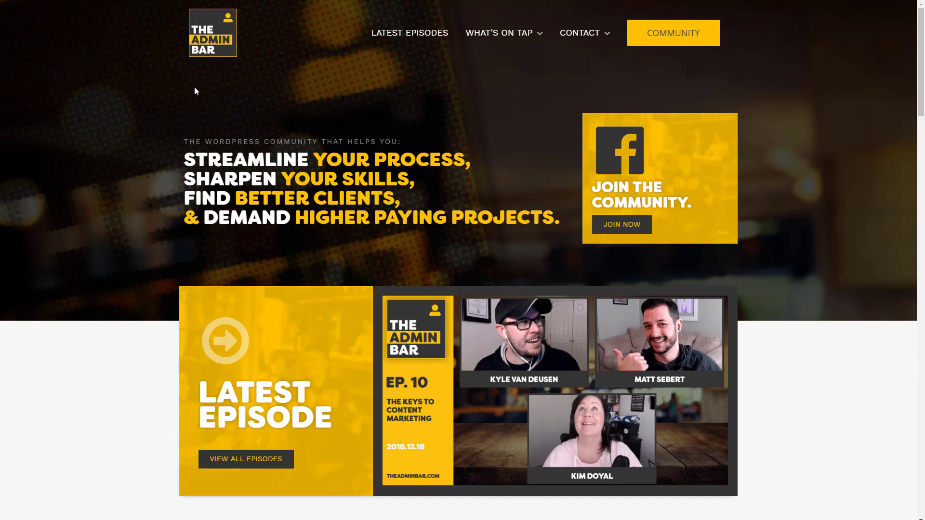
{"action": "mouse_move", "coordinate": [573, 335]}
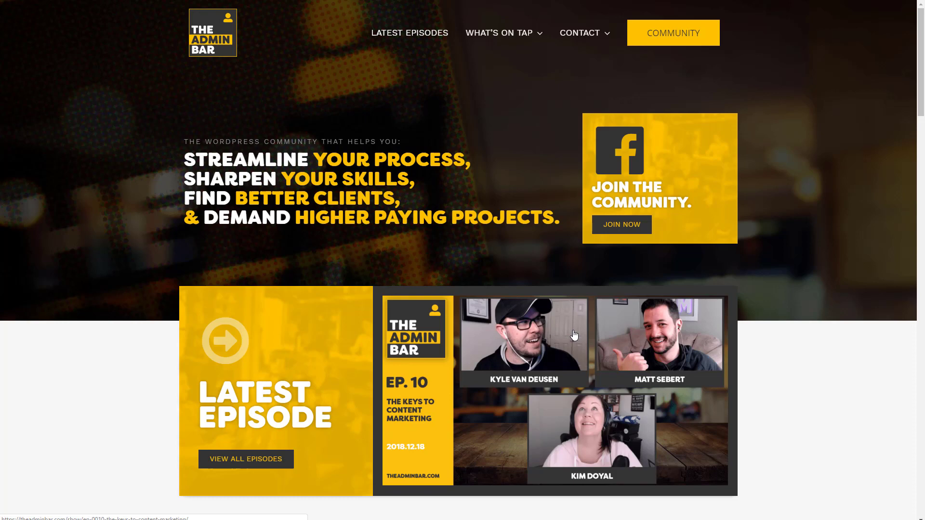
{"action": "mouse_move", "coordinate": [85, 288]}
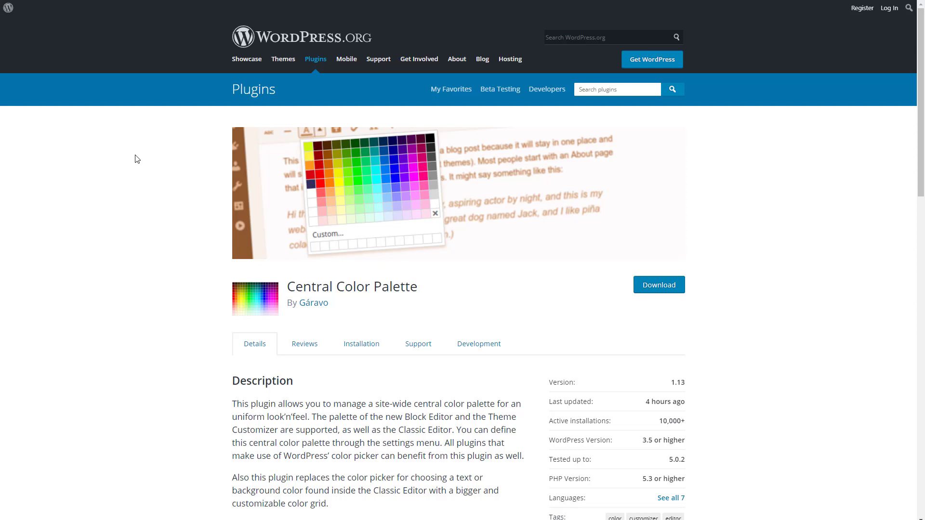
{"action": "mouse_move", "coordinate": [135, 159]}
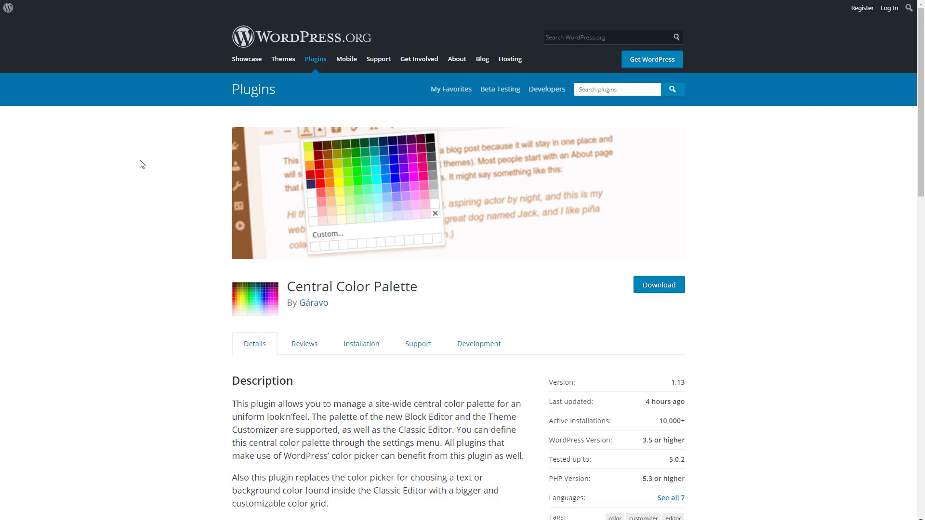
{"action": "mouse_move", "coordinate": [114, 305]}
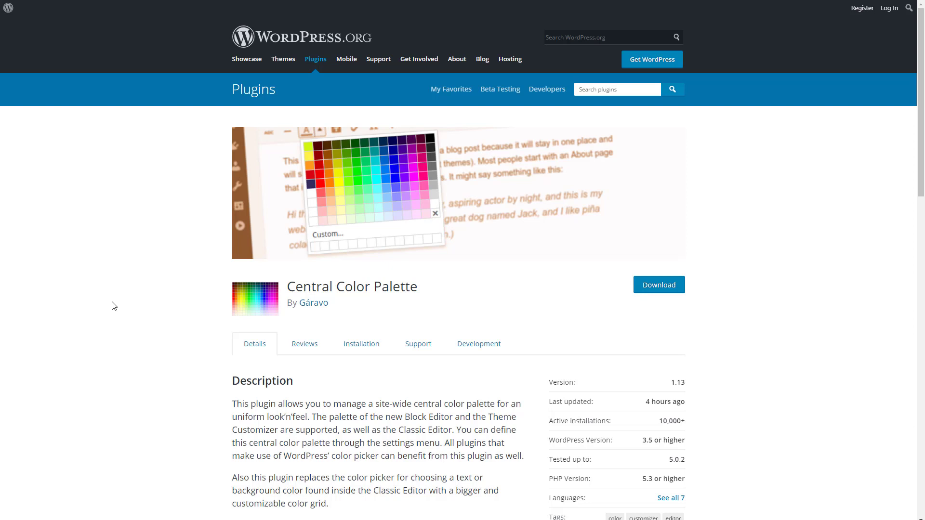
Scroll the Central Color Palette plugin page down to its Theme/Plugin Support list.
{"action": "scroll", "scroll_direction": "down", "scroll_amount": 3}
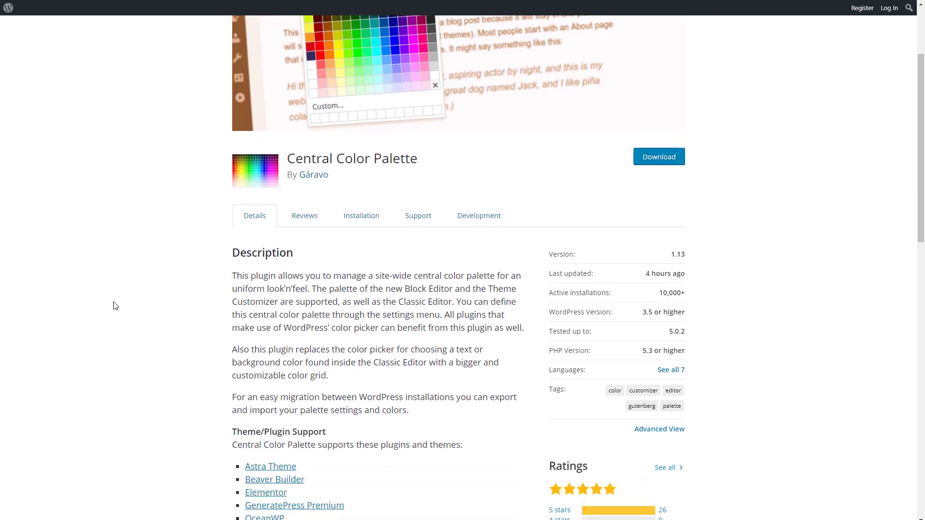
{"action": "mouse_move", "coordinate": [681, 295]}
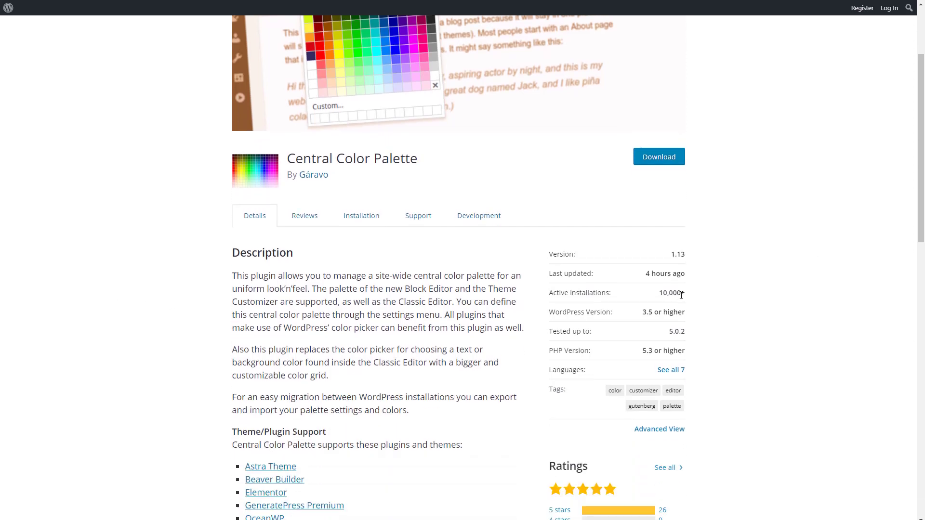
{"action": "scroll", "scroll_direction": "down", "scroll_amount": 3}
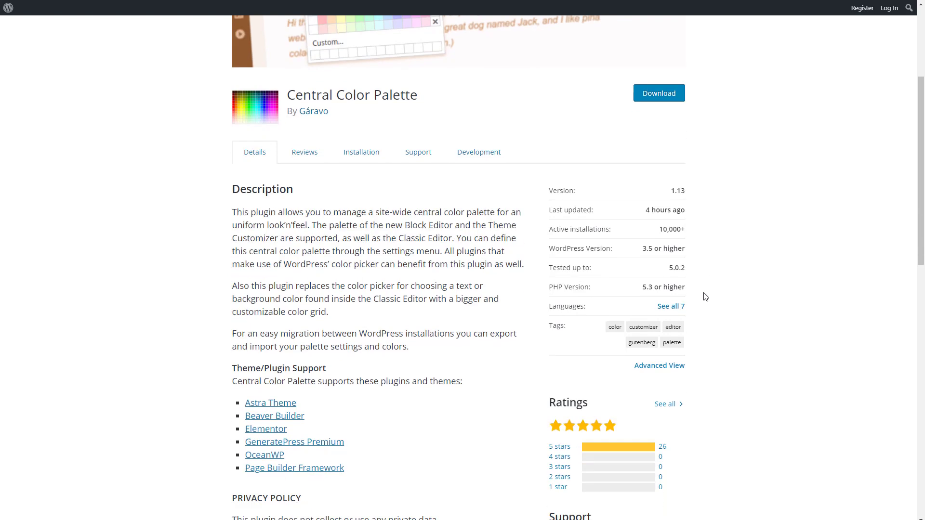
{"action": "scroll", "scroll_direction": "down", "scroll_amount": 3}
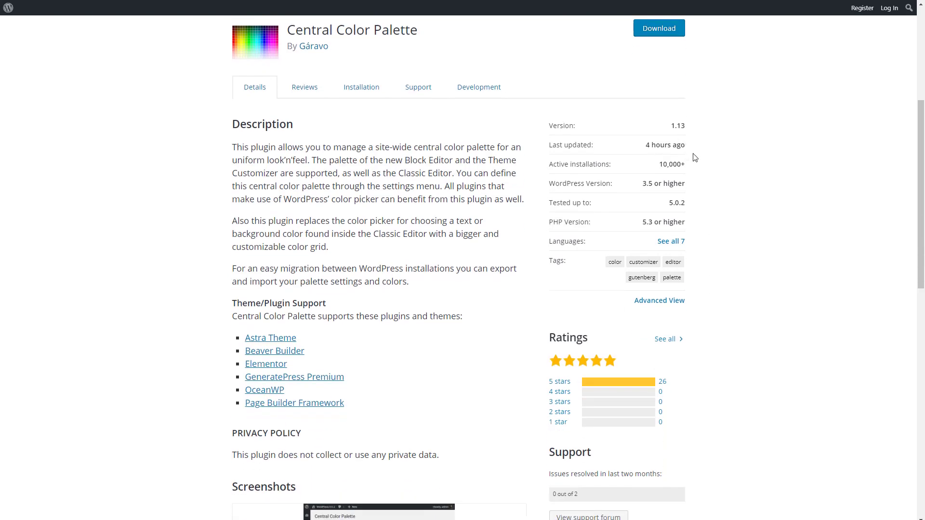
{"action": "mouse_move", "coordinate": [670, 386]}
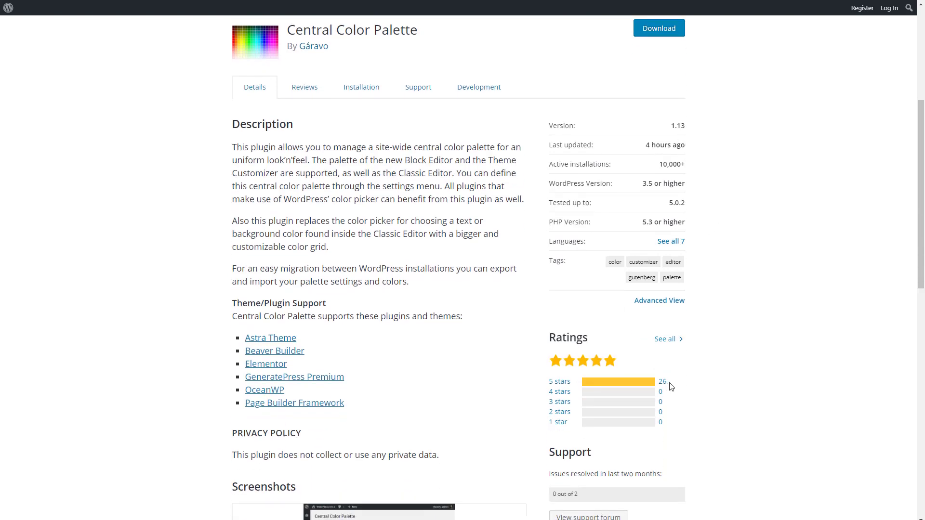
{"action": "mouse_move", "coordinate": [559, 382]}
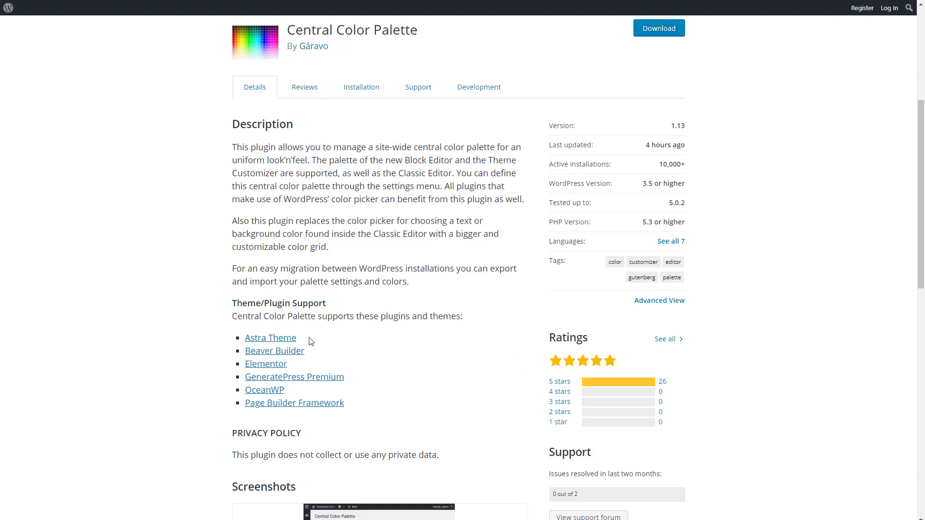
{"action": "mouse_move", "coordinate": [345, 355]}
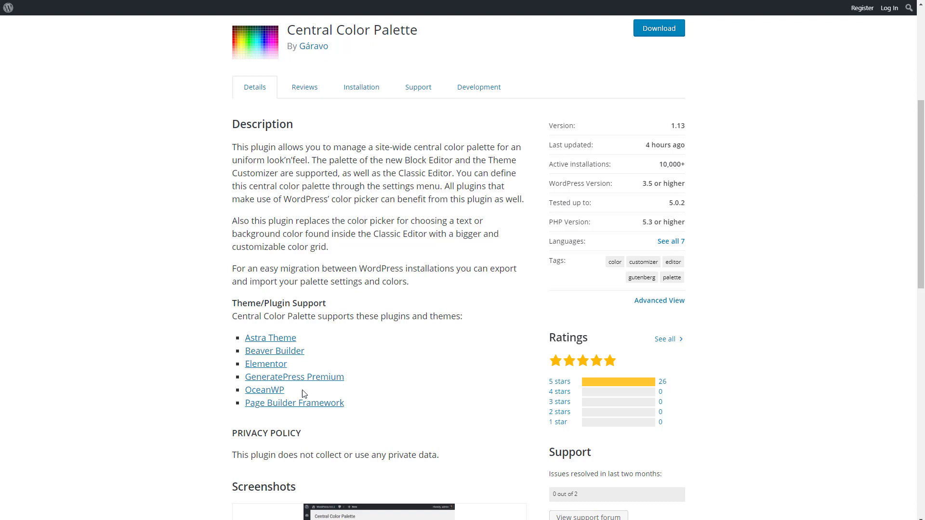
{"action": "mouse_move", "coordinate": [352, 405]}
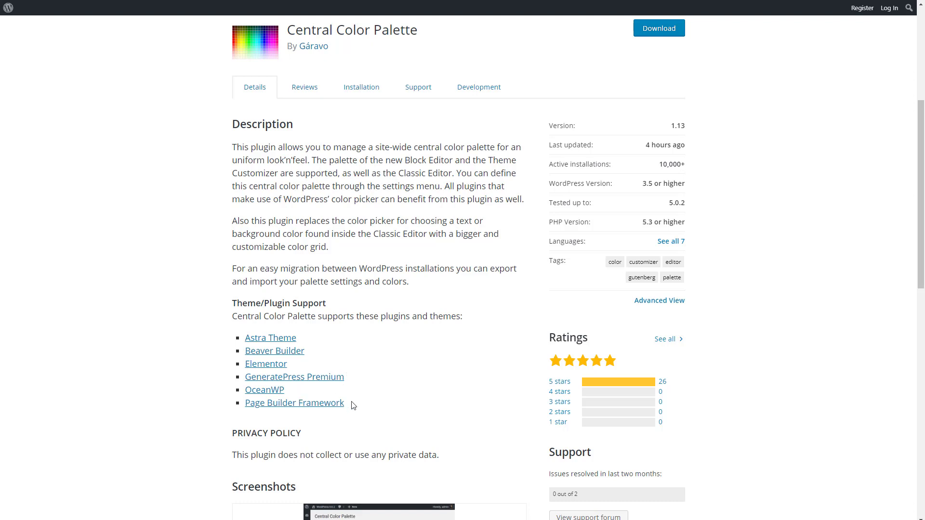
{"action": "mouse_move", "coordinate": [310, 353]}
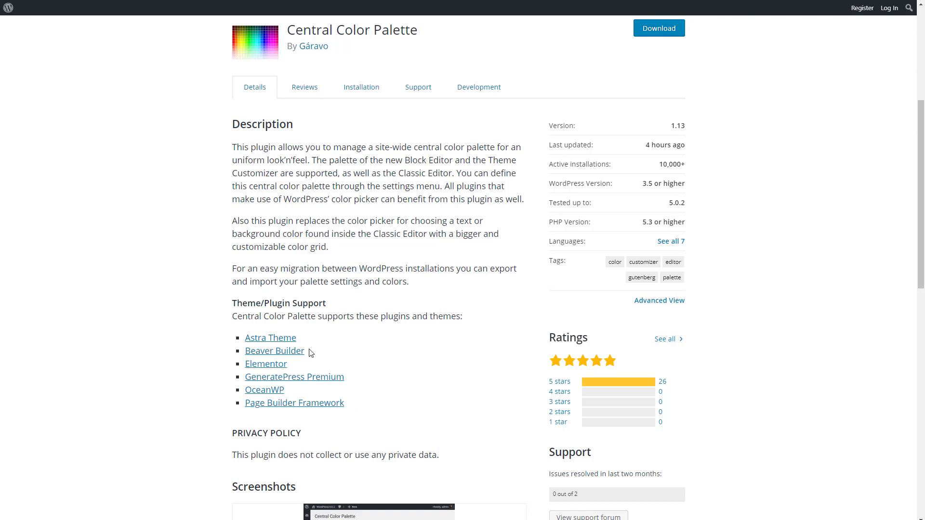
{"action": "mouse_move", "coordinate": [382, 353]}
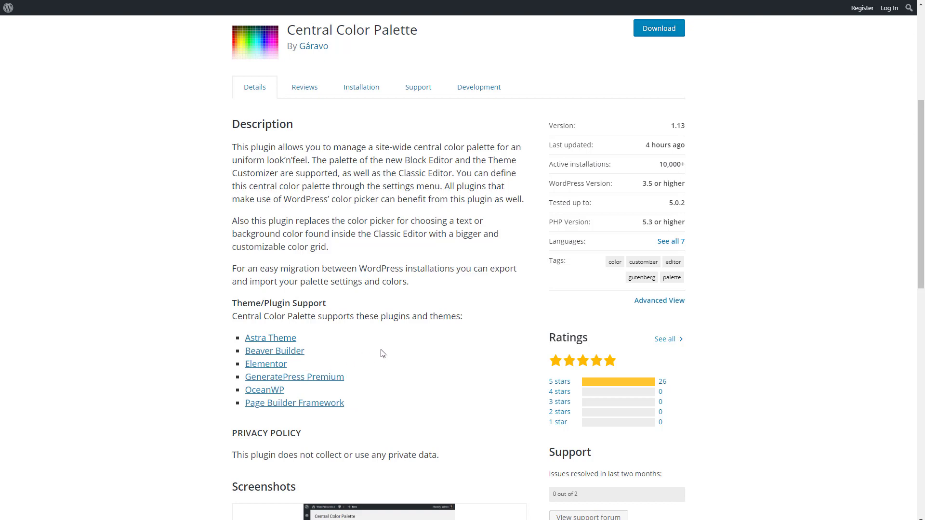
{"action": "scroll", "scroll_direction": "up", "scroll_amount": 3}
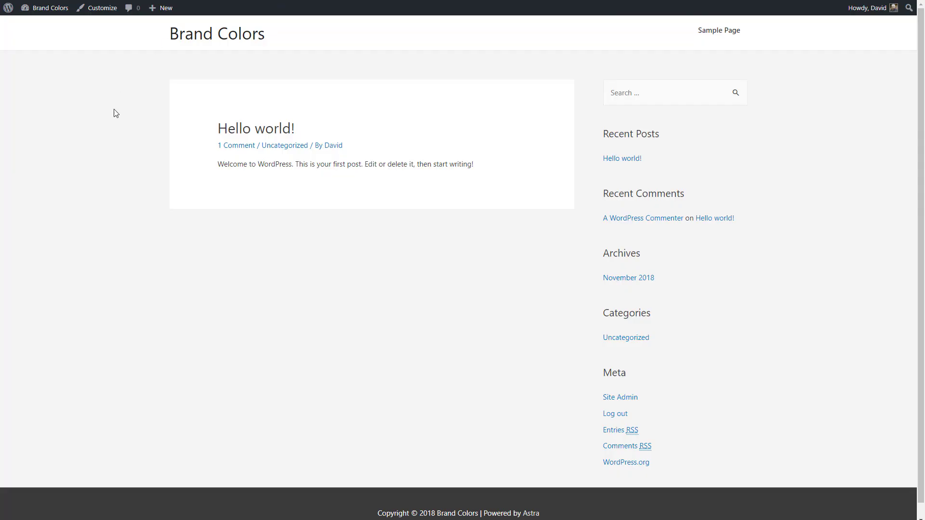
{"action": "mouse_move", "coordinate": [114, 176]}
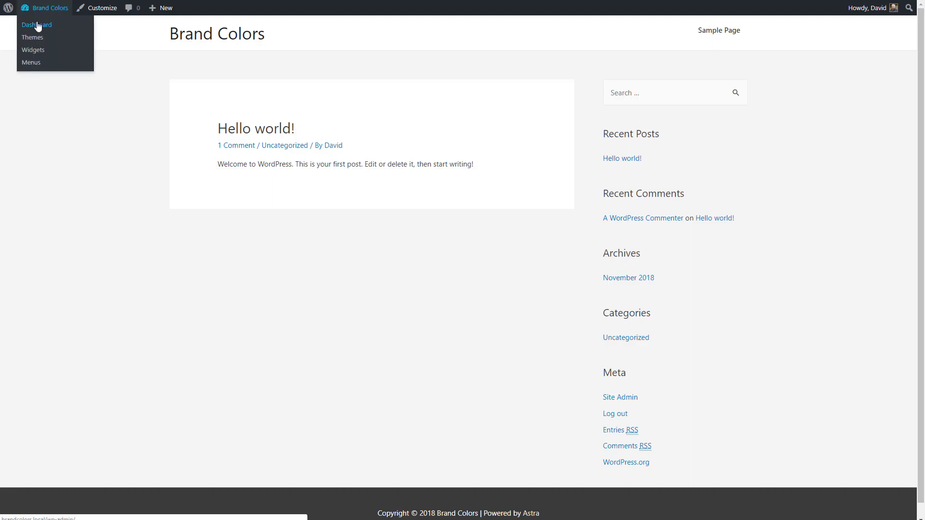
From the dashboard's Add Plugins page, search 'central color' and install Central Color Palette.
{"action": "left_click", "coordinate": [37, 25]}
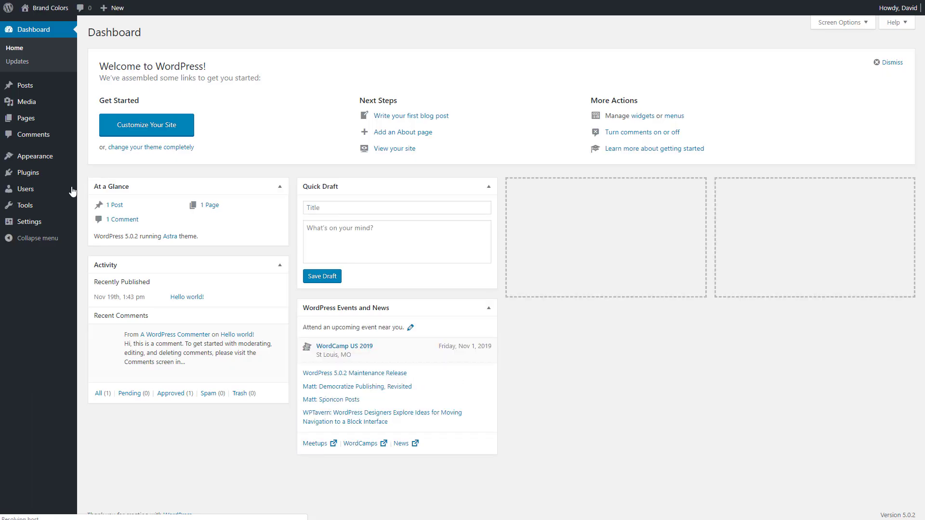
{"action": "mouse_move", "coordinate": [25, 173]}
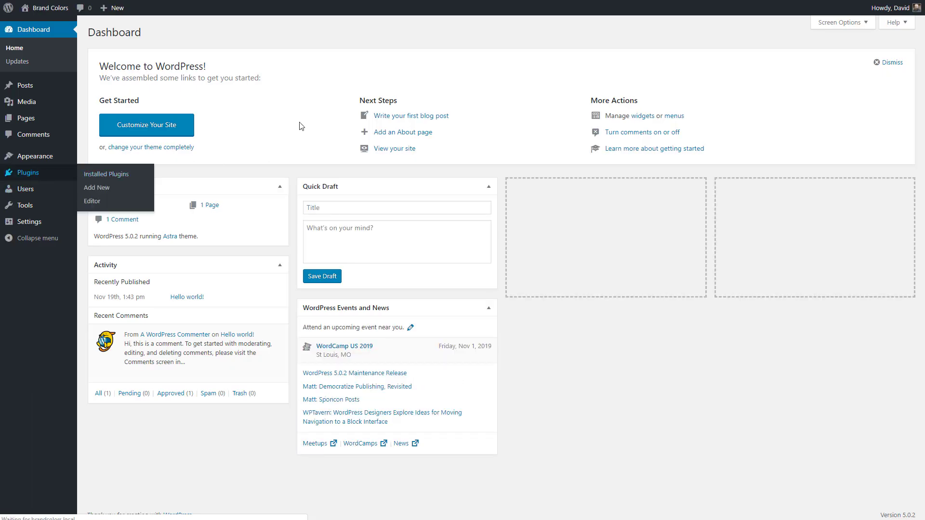
{"action": "left_click", "coordinate": [96, 188]}
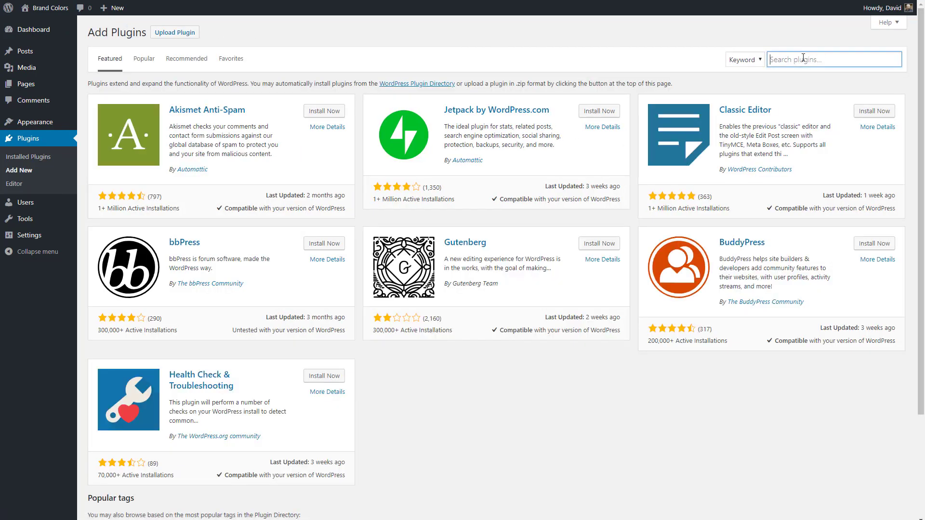
{"action": "type", "text": "cnetra"}
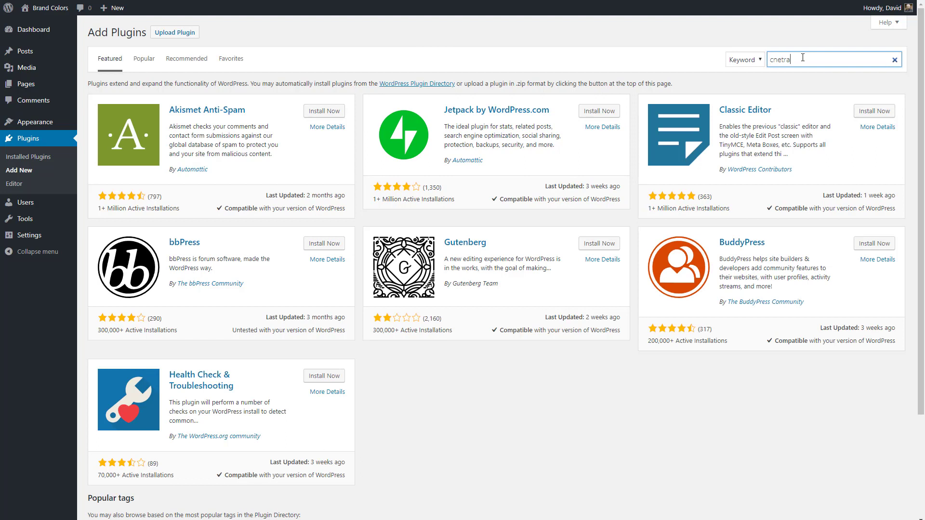
{"action": "key", "text": "Backspace"}
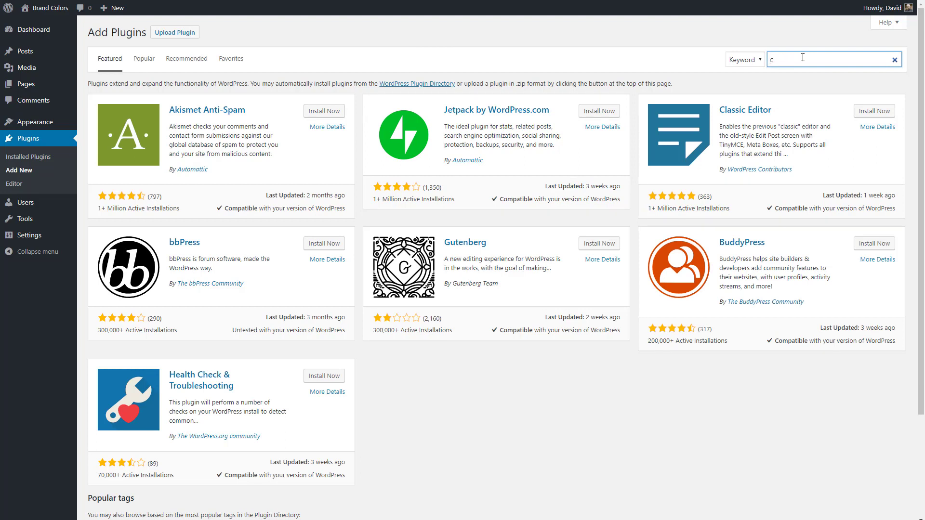
{"action": "type", "text": "entral color palette"}
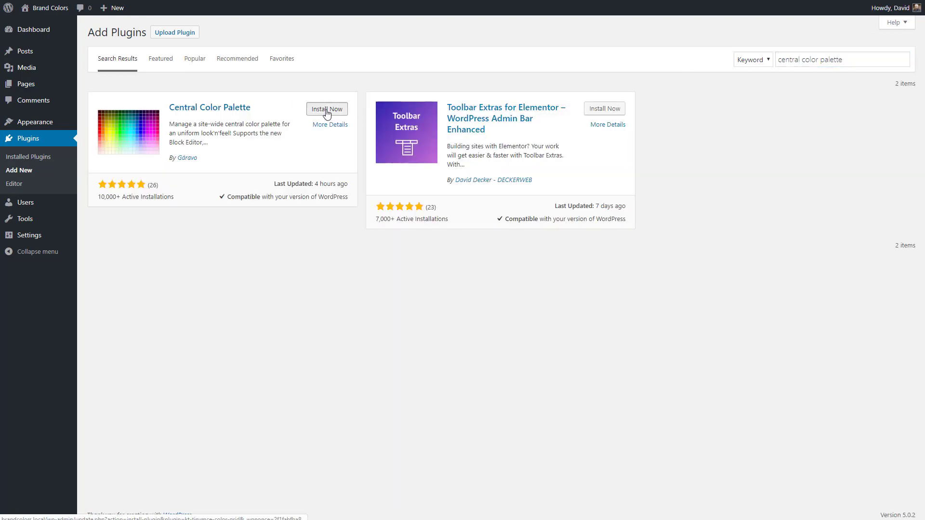
{"action": "left_click", "coordinate": [326, 109]}
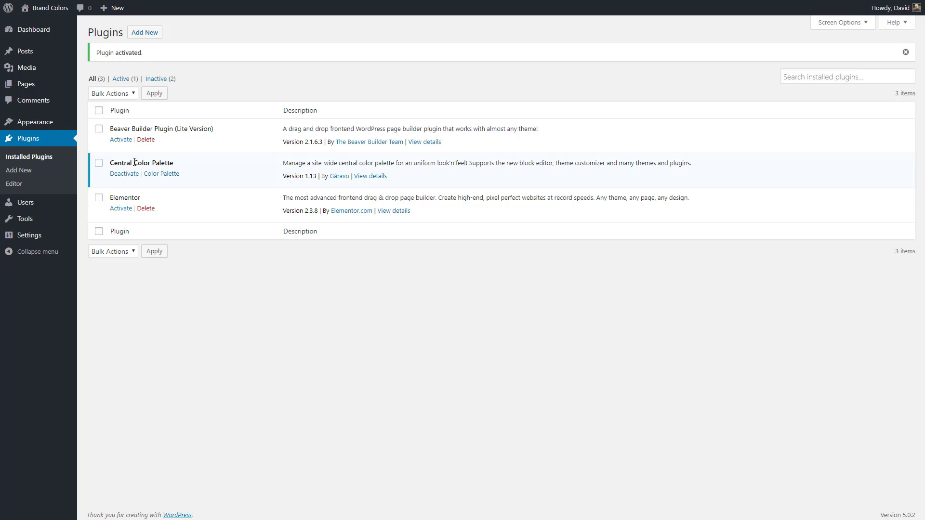
{"action": "mouse_move", "coordinate": [175, 128]}
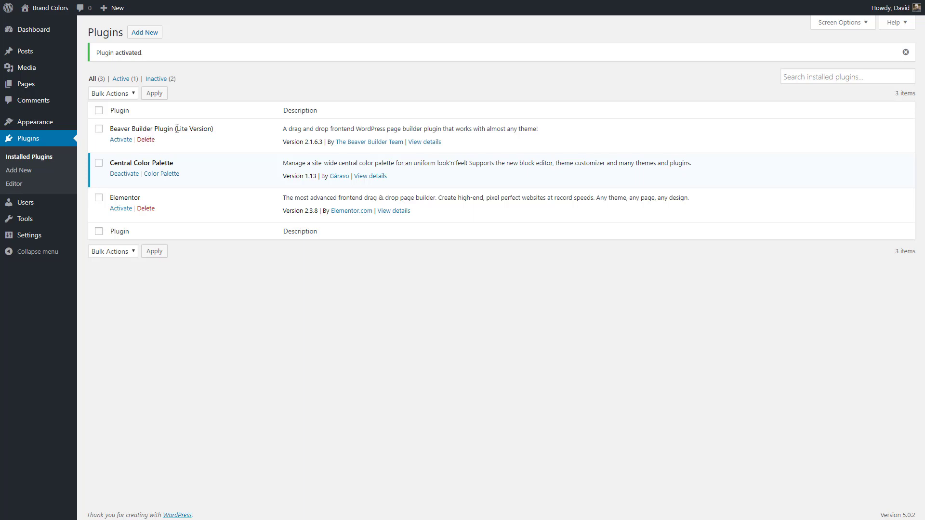
{"action": "mouse_move", "coordinate": [133, 196]}
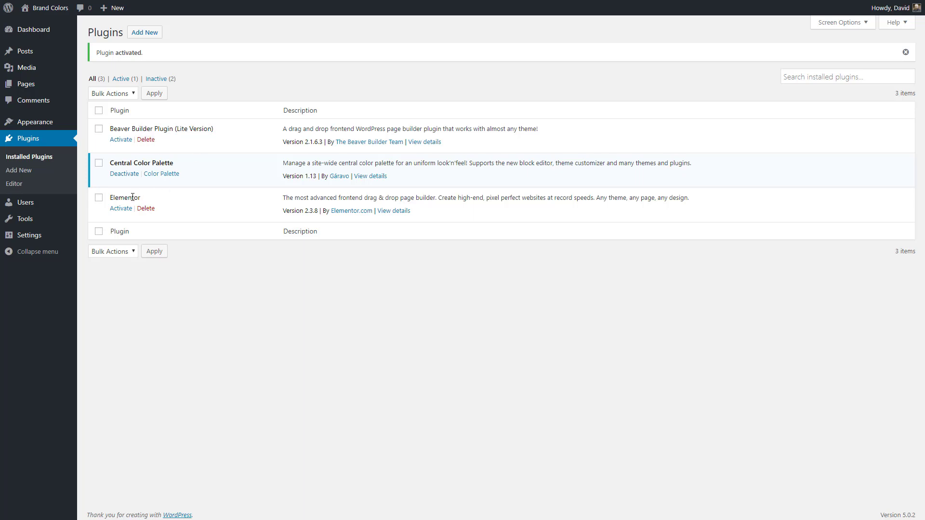
{"action": "mouse_move", "coordinate": [166, 196]}
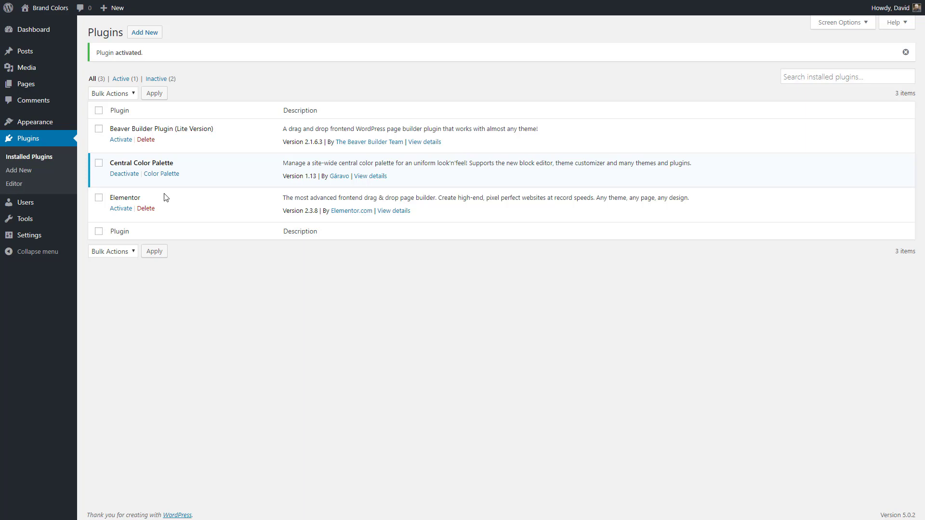
Activate Beaver Builder, then go to Appearance > Themes where Astra is the active theme.
{"action": "left_click", "coordinate": [120, 138]}
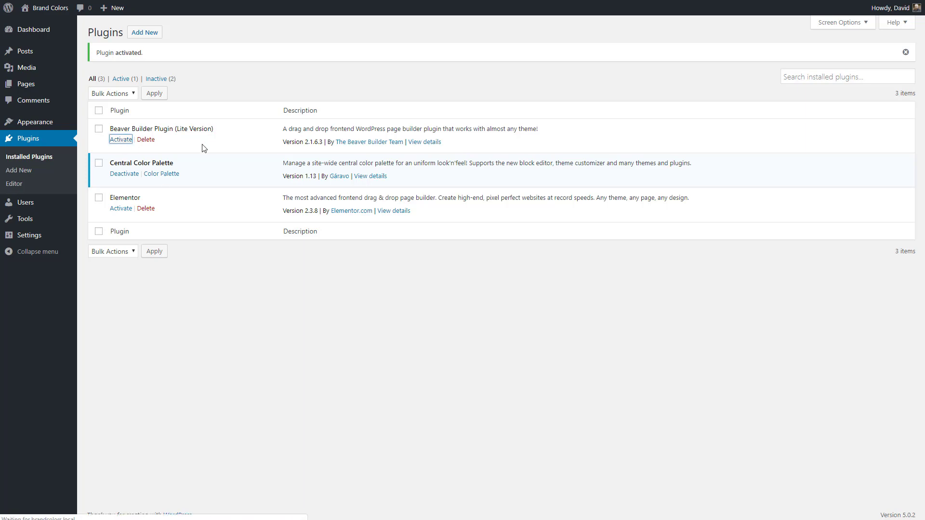
{"action": "left_click", "coordinate": [121, 139]}
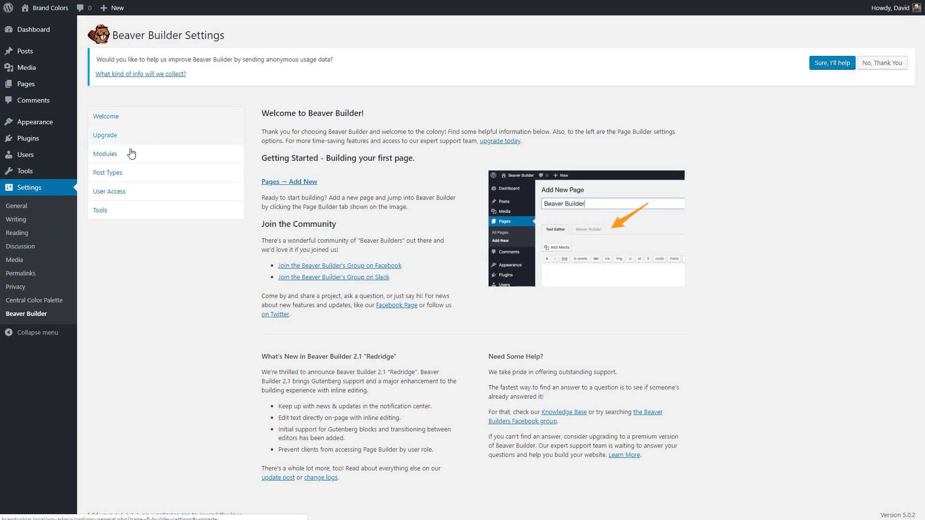
{"action": "mouse_move", "coordinate": [31, 122]}
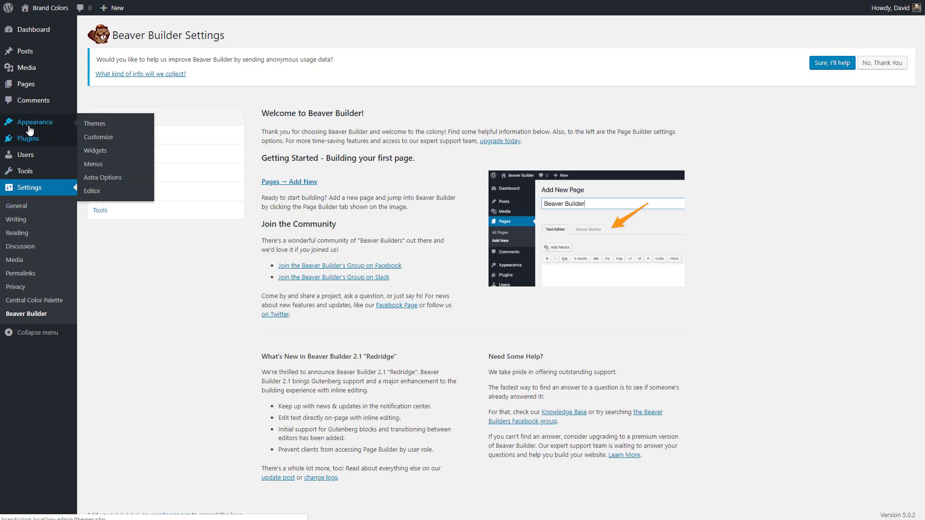
{"action": "left_click", "coordinate": [95, 123]}
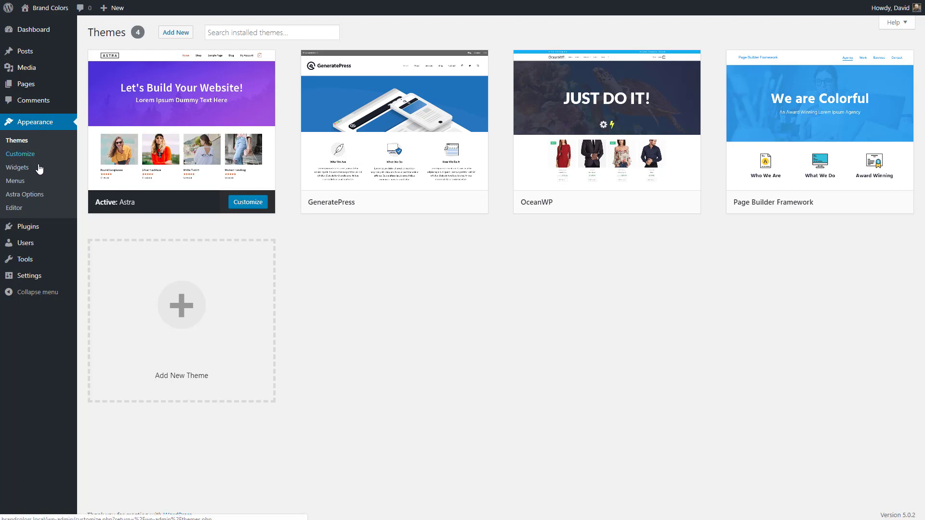
{"action": "mouse_move", "coordinate": [28, 275]}
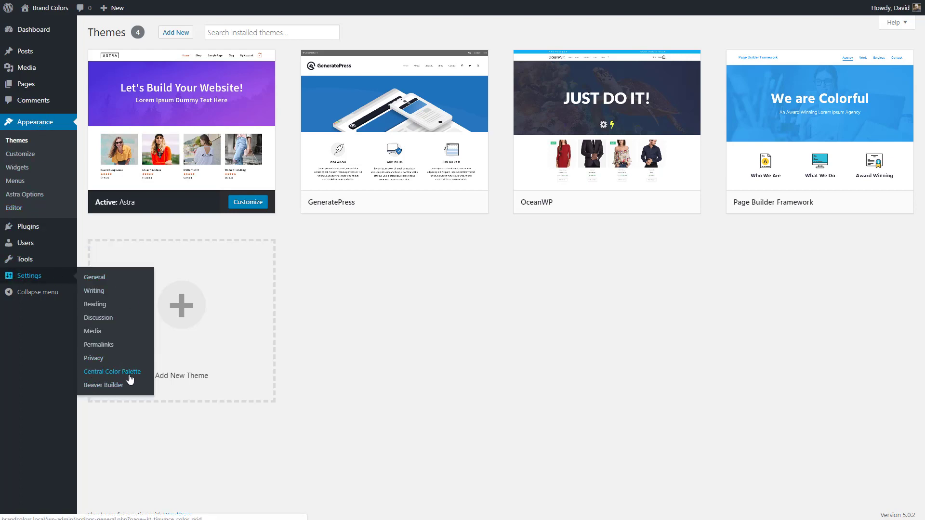
Enable the palette for Theme Customizer/Astra, Beaver Builder and Classic Editor, leaving the block editor off.
{"action": "left_click", "coordinate": [112, 372]}
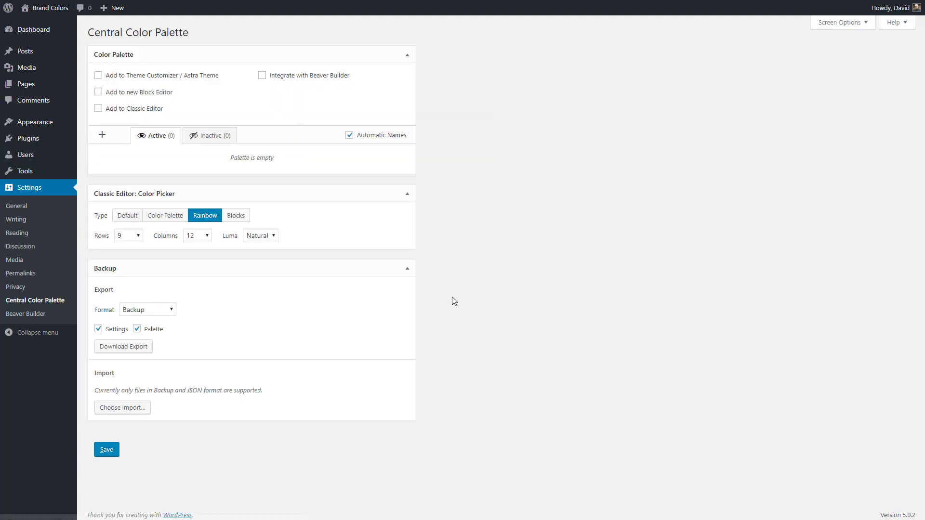
{"action": "mouse_move", "coordinate": [202, 96]}
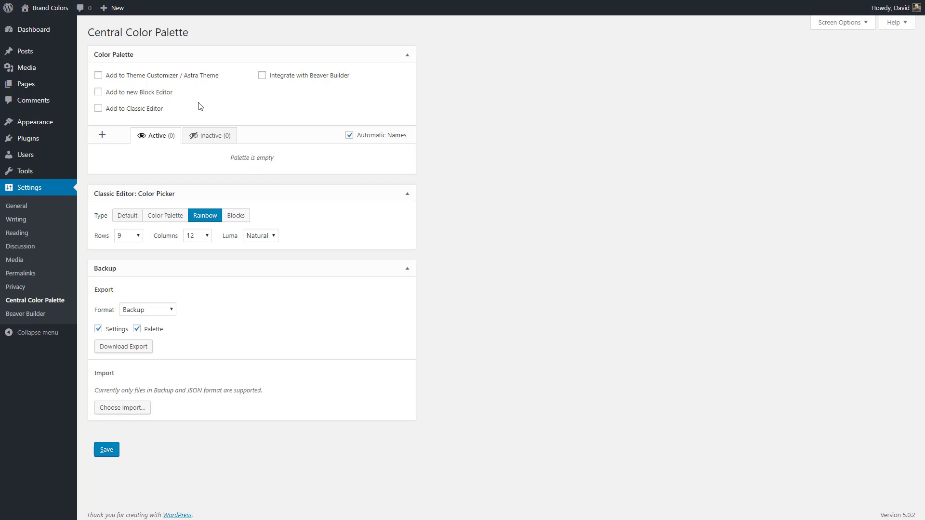
{"action": "mouse_move", "coordinate": [196, 116]}
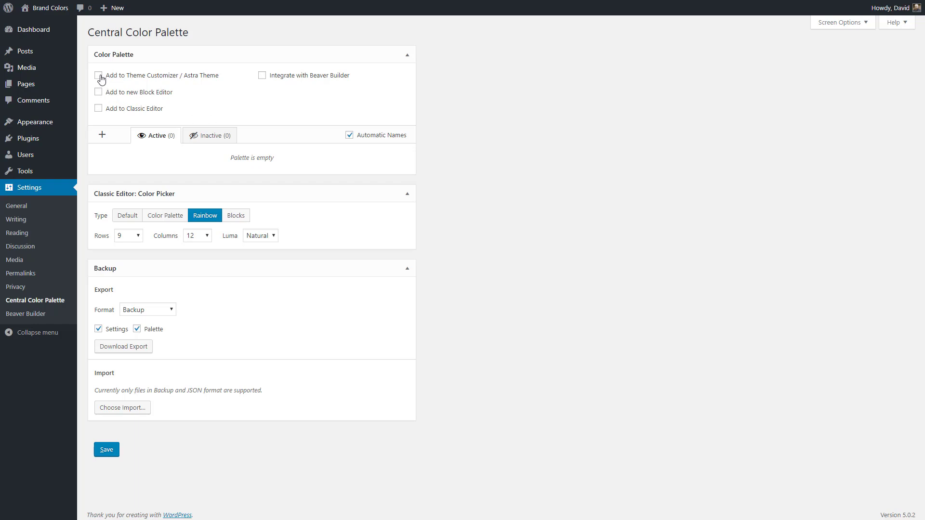
{"action": "left_click", "coordinate": [99, 76]}
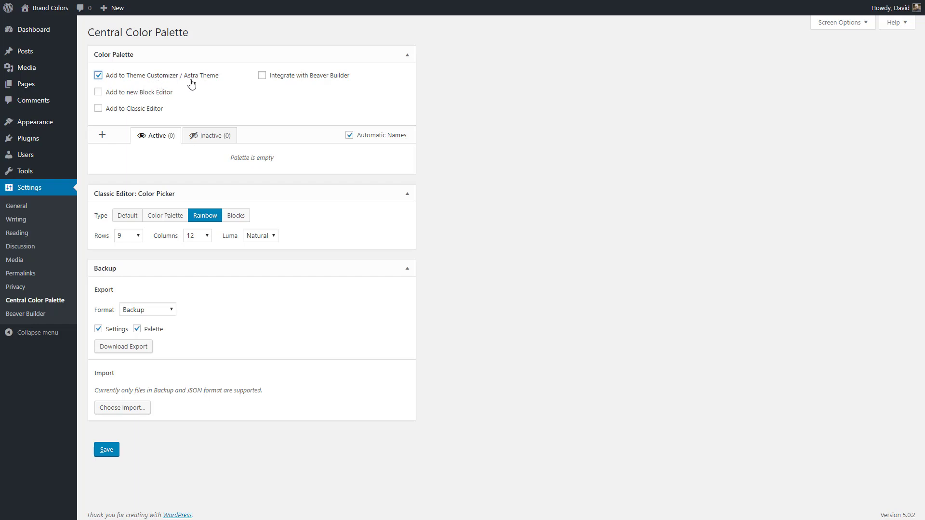
{"action": "mouse_move", "coordinate": [263, 75]}
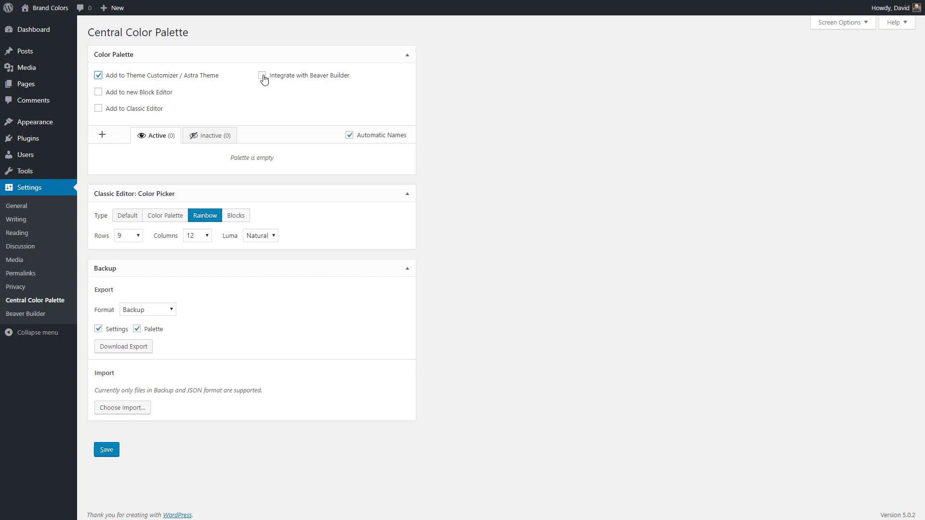
{"action": "left_click", "coordinate": [262, 75]}
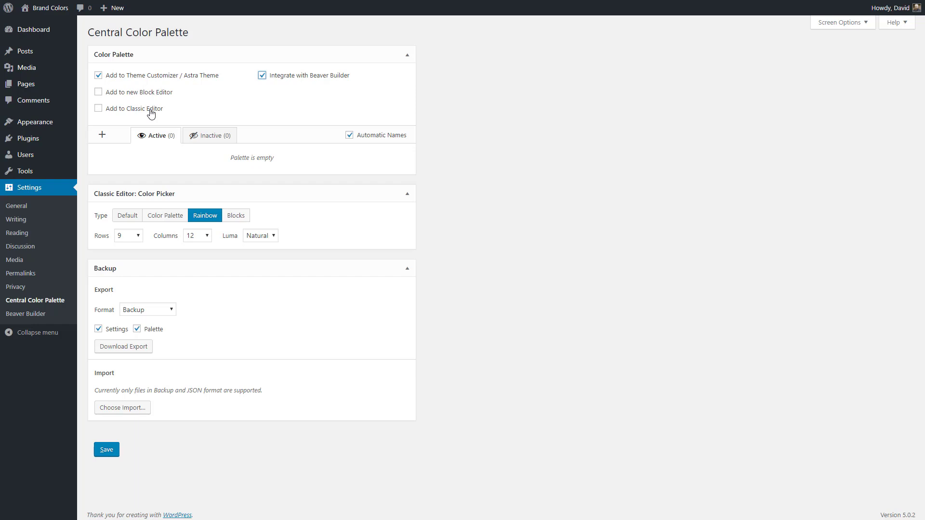
{"action": "left_click", "coordinate": [99, 93]}
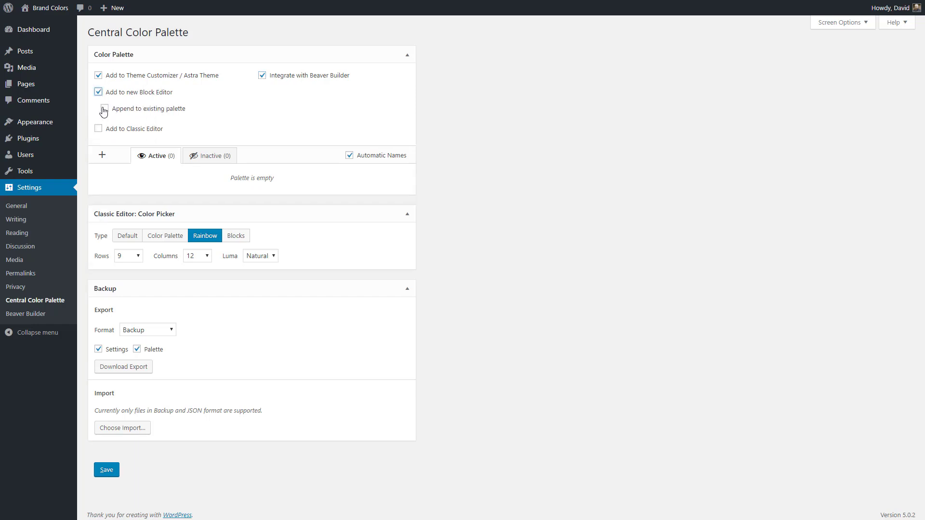
{"action": "left_click", "coordinate": [98, 92]}
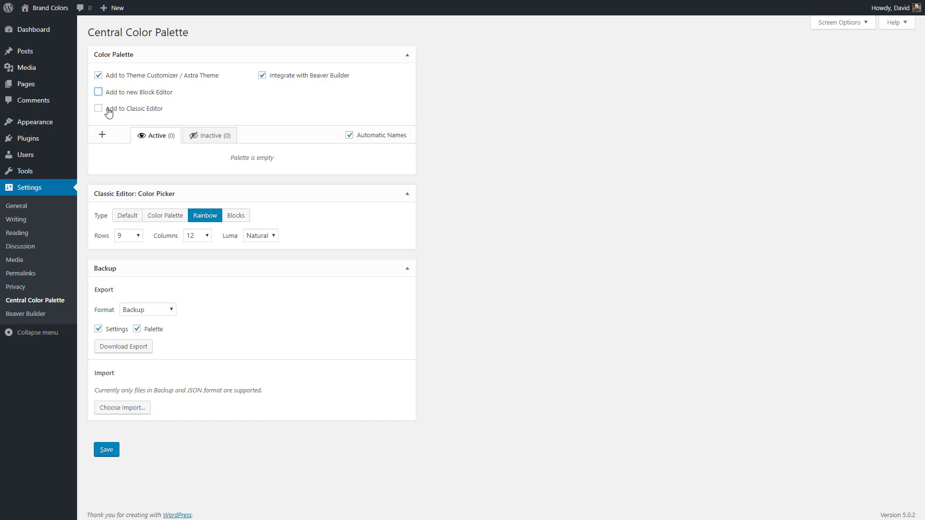
{"action": "left_click", "coordinate": [98, 108]}
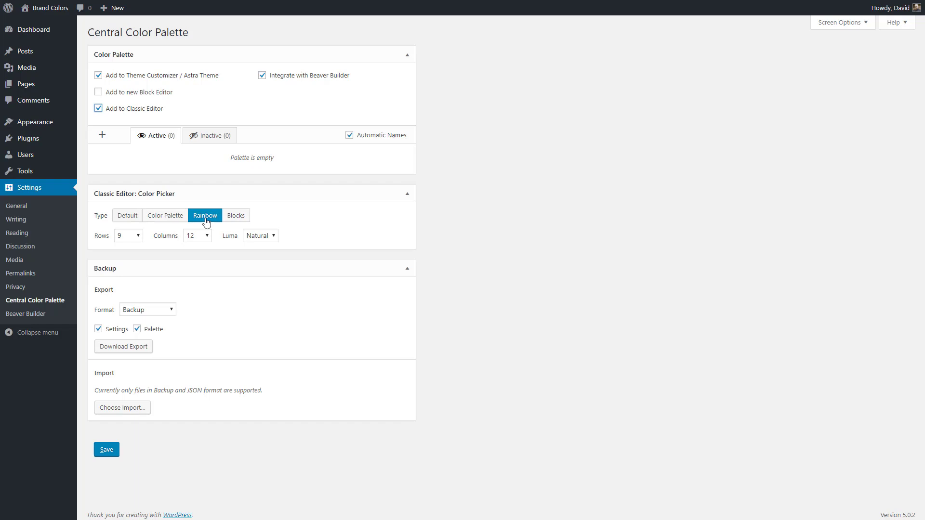
{"action": "mouse_move", "coordinate": [127, 215]}
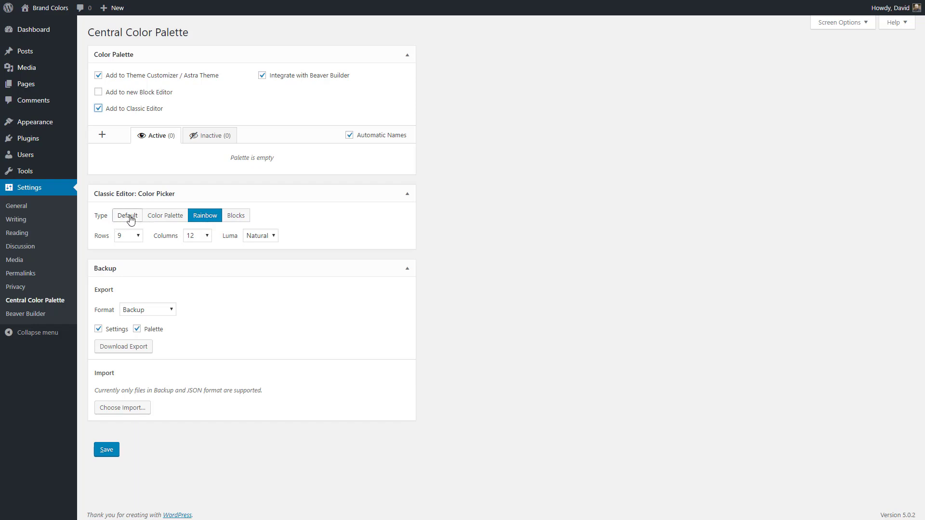
{"action": "mouse_move", "coordinate": [214, 283]}
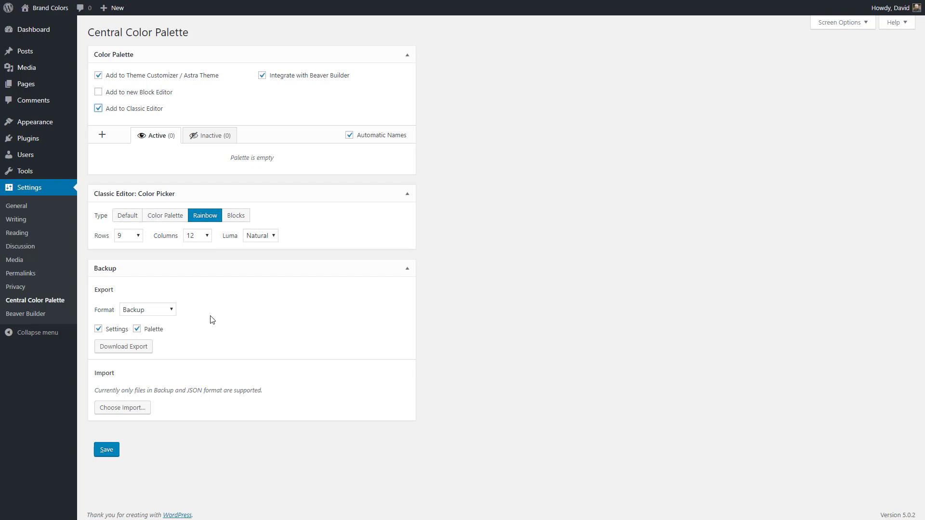
{"action": "mouse_move", "coordinate": [106, 130]}
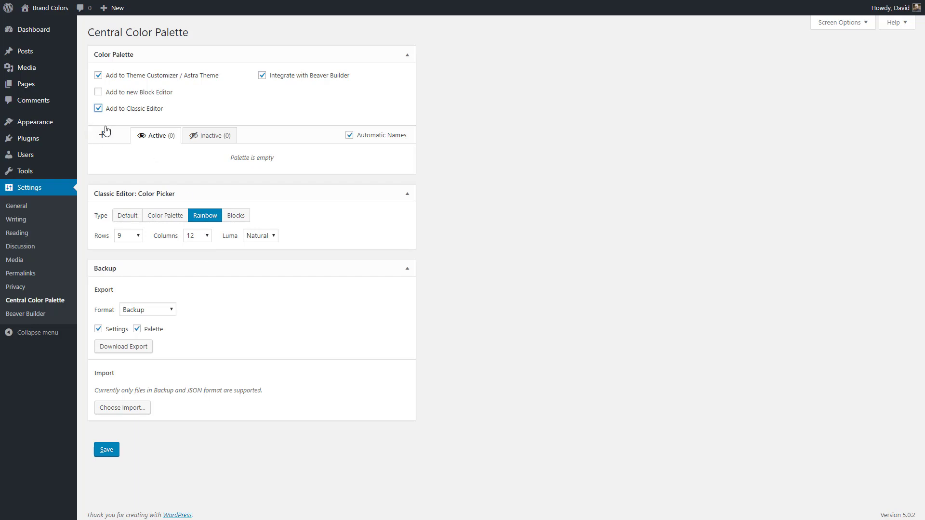
{"action": "mouse_move", "coordinate": [105, 135]}
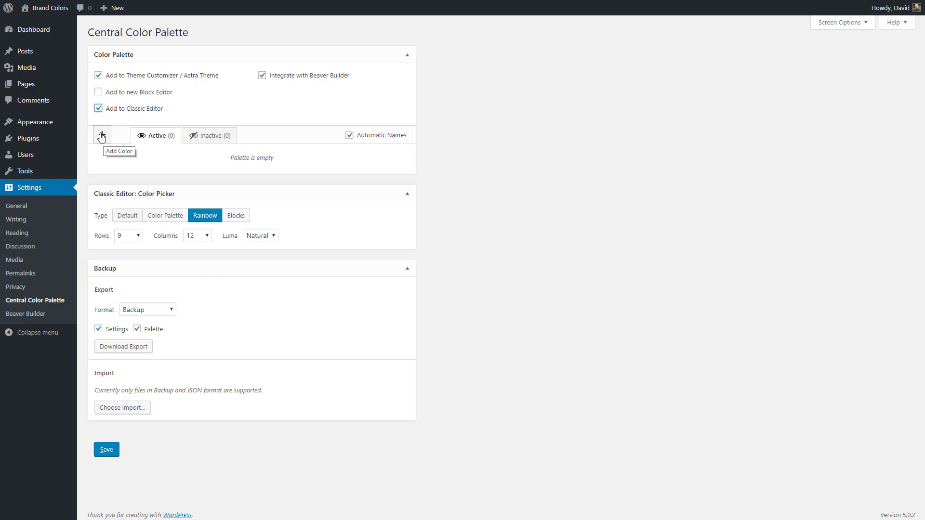
Add a first palette colour and sample the Dark Primary swatch #1976D2 from Material Design Palette.
{"action": "left_click", "coordinate": [101, 135]}
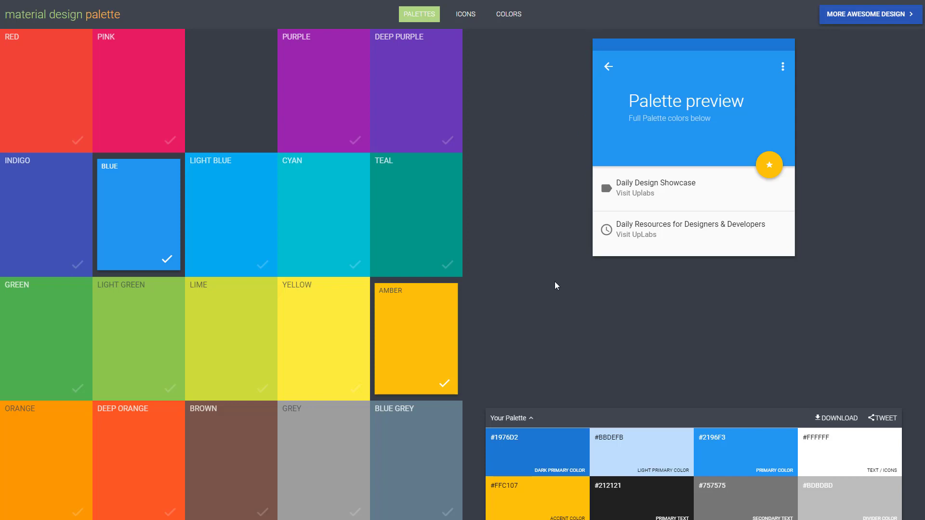
{"action": "mouse_move", "coordinate": [472, 87]}
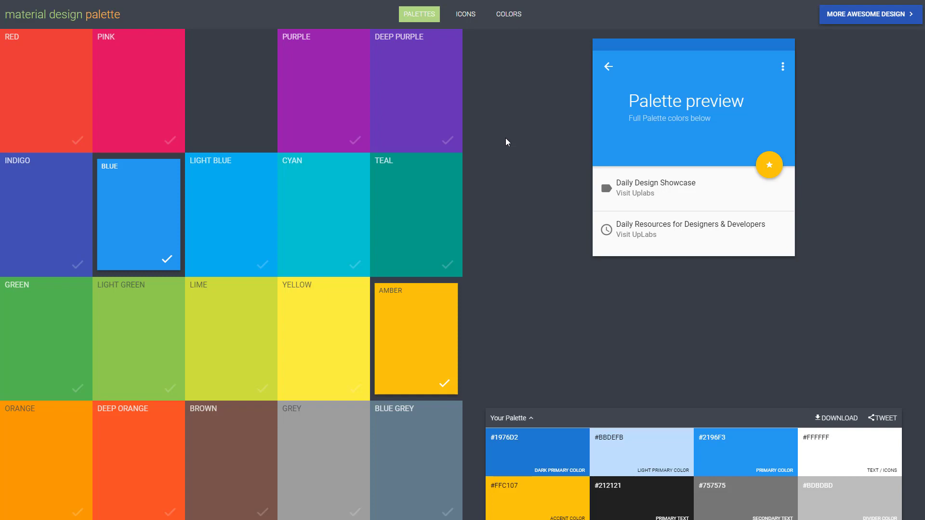
{"action": "mouse_move", "coordinate": [479, 151]}
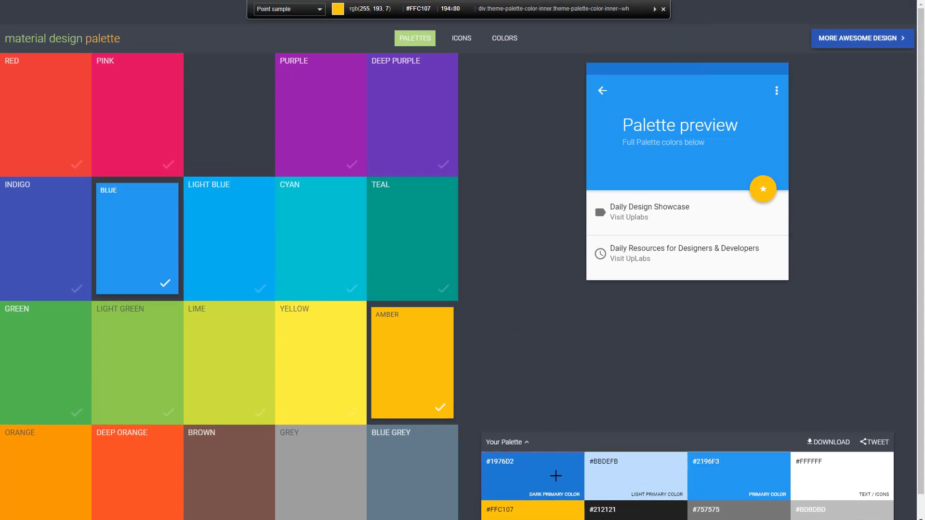
{"action": "left_click", "coordinate": [539, 469]}
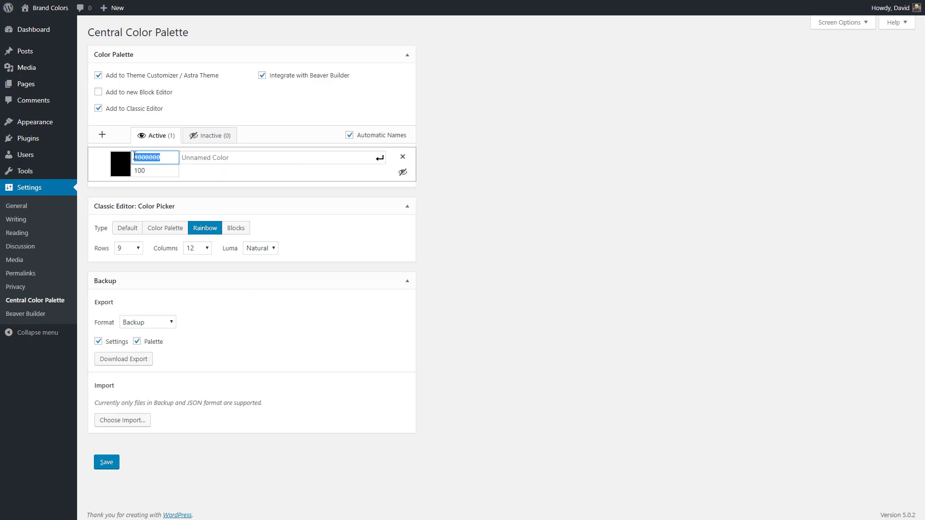
Enter #1976d2 with its automatic name, then add a second colour sampled as #2196f3.
{"action": "type", "text": "#1976d2"}
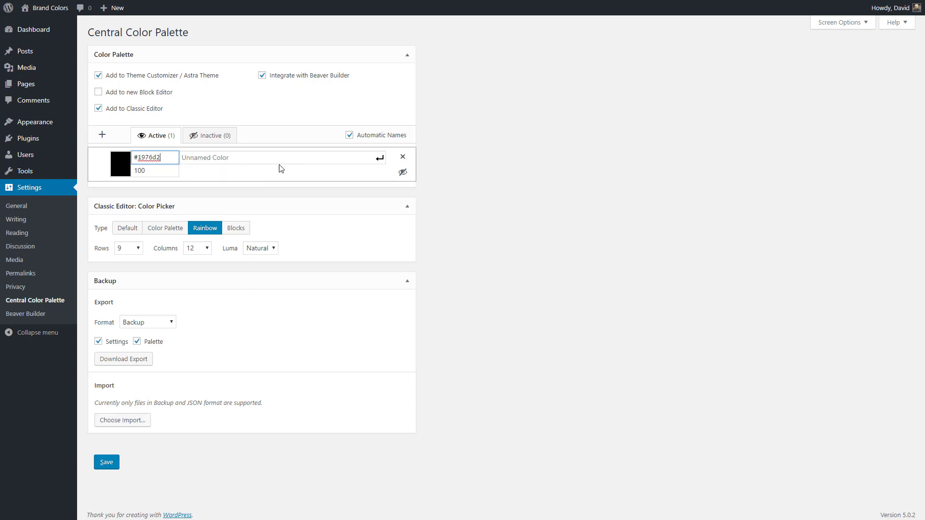
{"action": "mouse_move", "coordinate": [379, 157]}
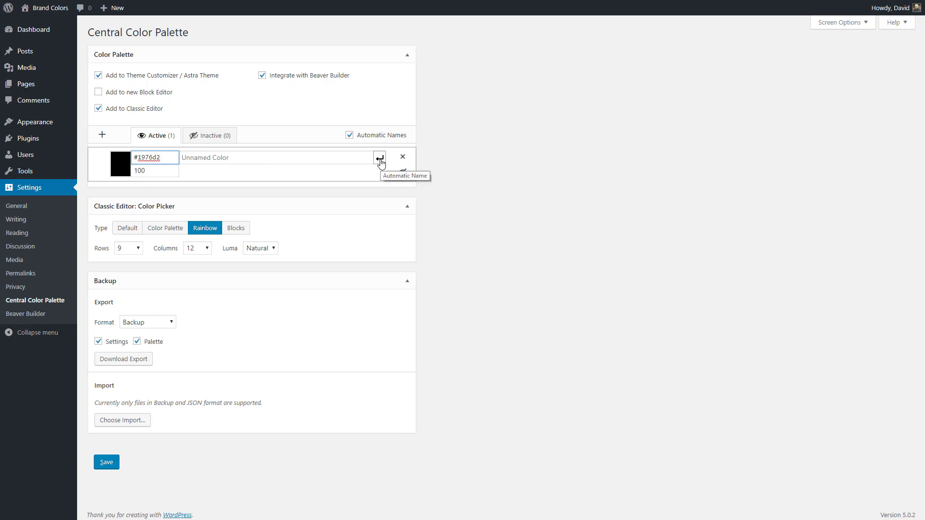
{"action": "left_click", "coordinate": [380, 157]}
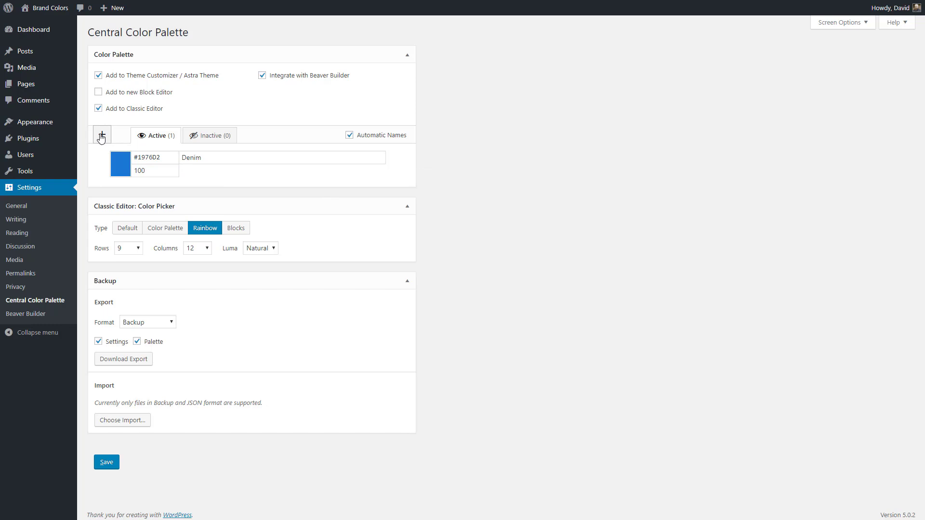
{"action": "left_click", "coordinate": [101, 135]}
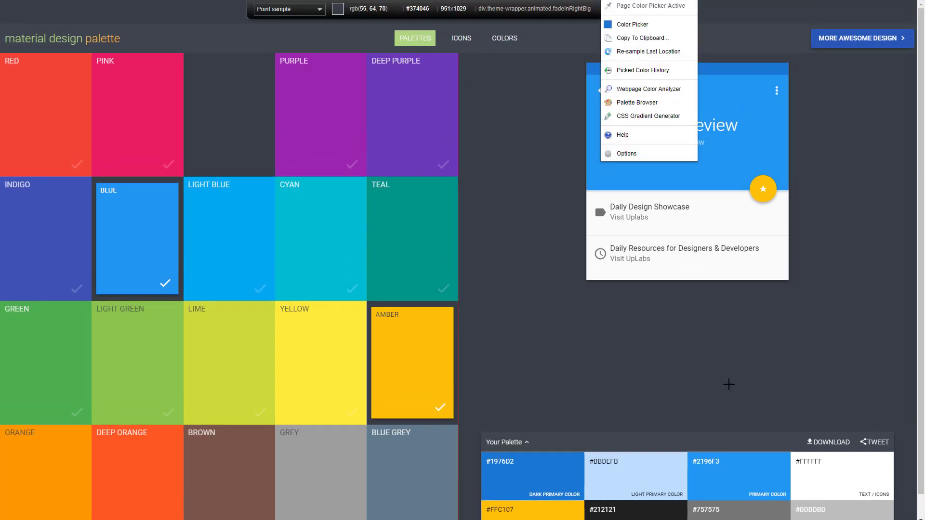
{"action": "left_click", "coordinate": [731, 472]}
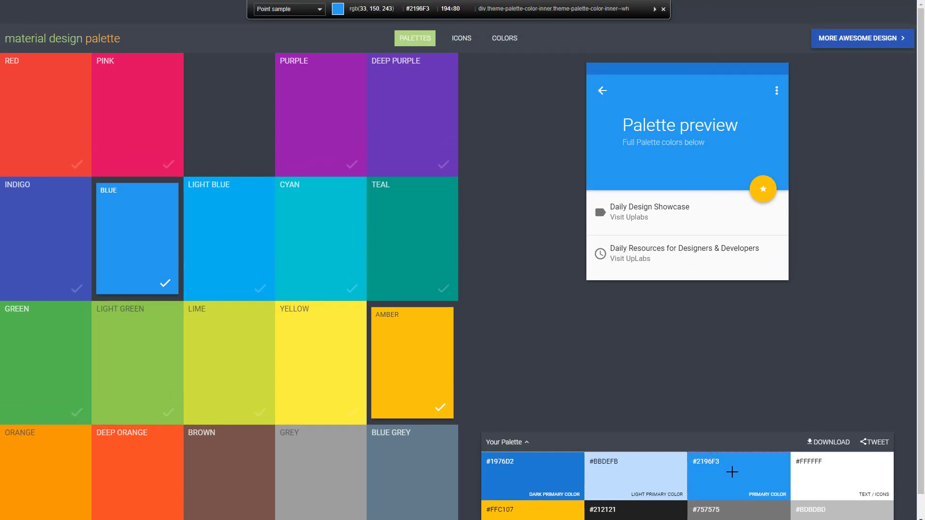
{"action": "left_click", "coordinate": [739, 475]}
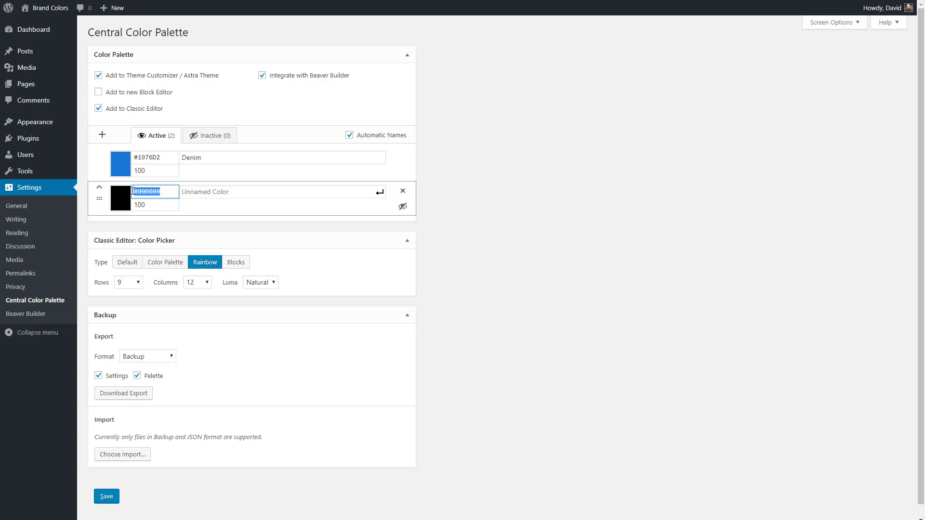
{"action": "type", "text": "2196f3"}
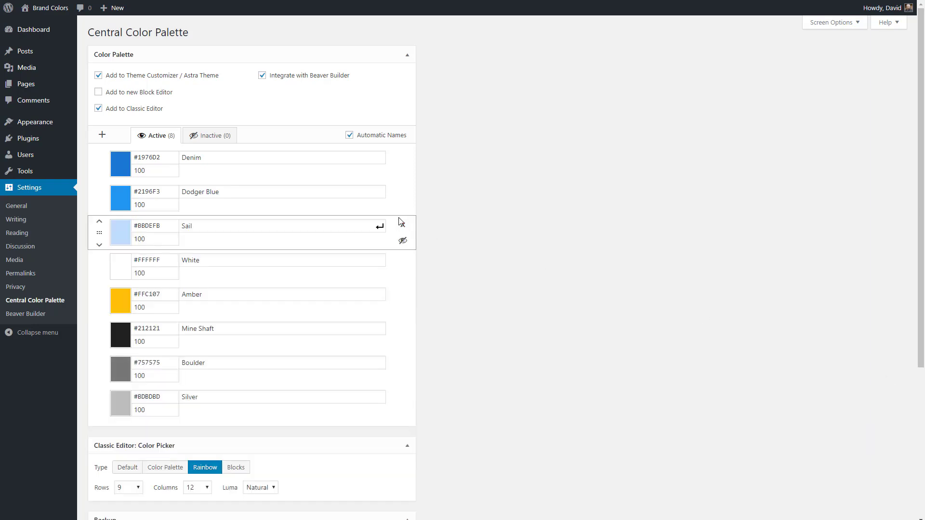
{"action": "mouse_move", "coordinate": [346, 164]}
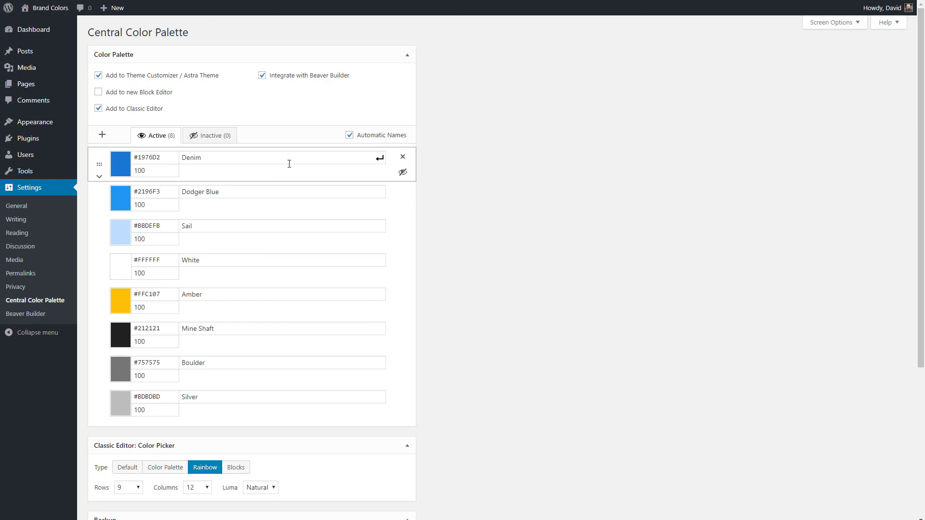
{"action": "mouse_move", "coordinate": [287, 170]}
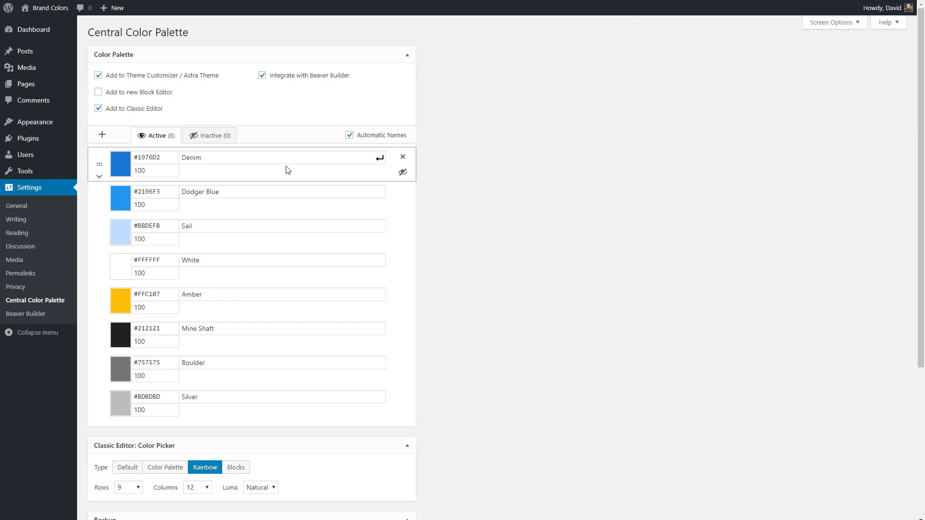
Tick the block editor option and save the Central Color Palette settings.
{"action": "left_click", "coordinate": [98, 92]}
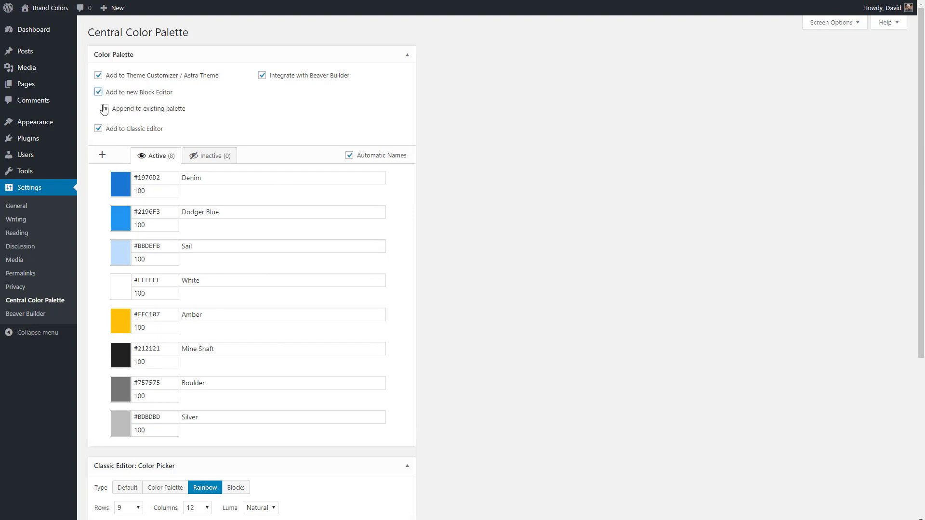
{"action": "scroll", "scroll_direction": "down", "scroll_amount": 3}
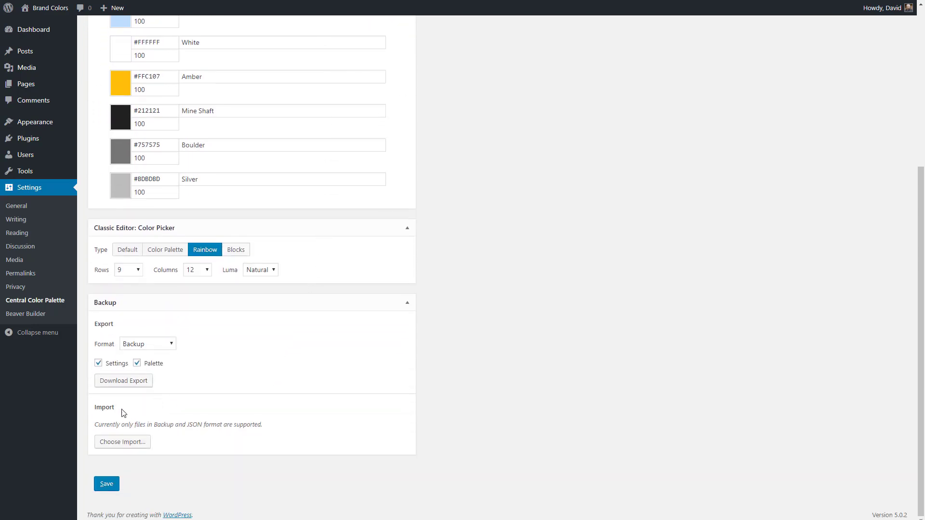
{"action": "left_click", "coordinate": [106, 484]}
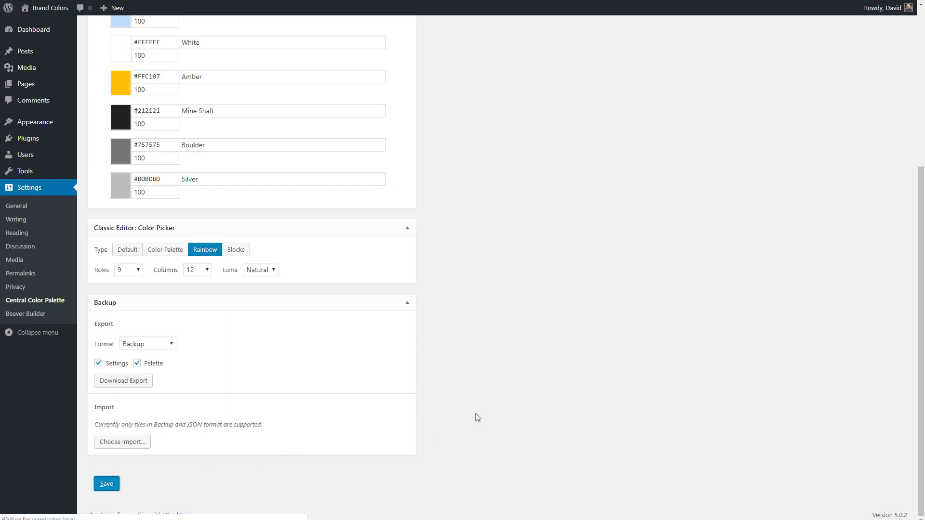
{"action": "left_click", "coordinate": [106, 483]}
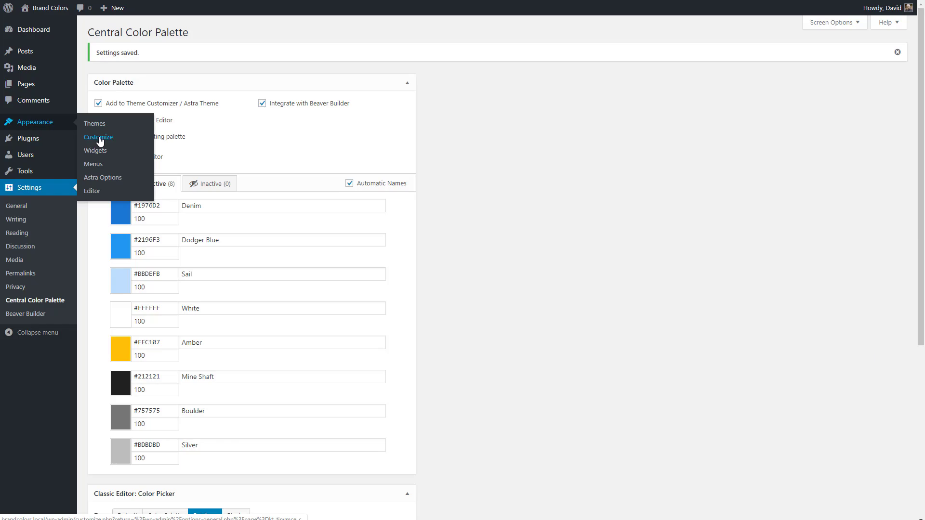
In Customize > Colors & Background > Base Colors, set Astra's Theme Color to Dodger Blue.
{"action": "left_click", "coordinate": [99, 137]}
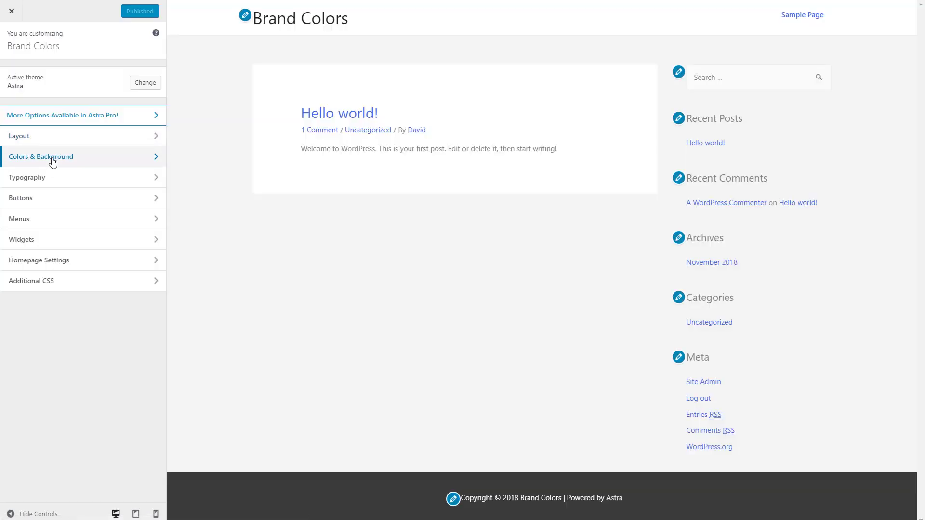
{"action": "left_click", "coordinate": [41, 156]}
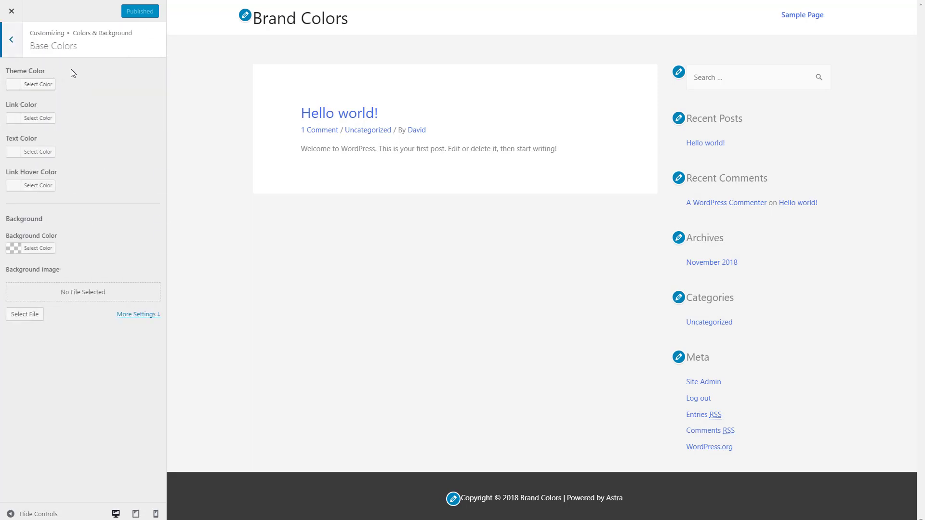
{"action": "left_click", "coordinate": [38, 84]}
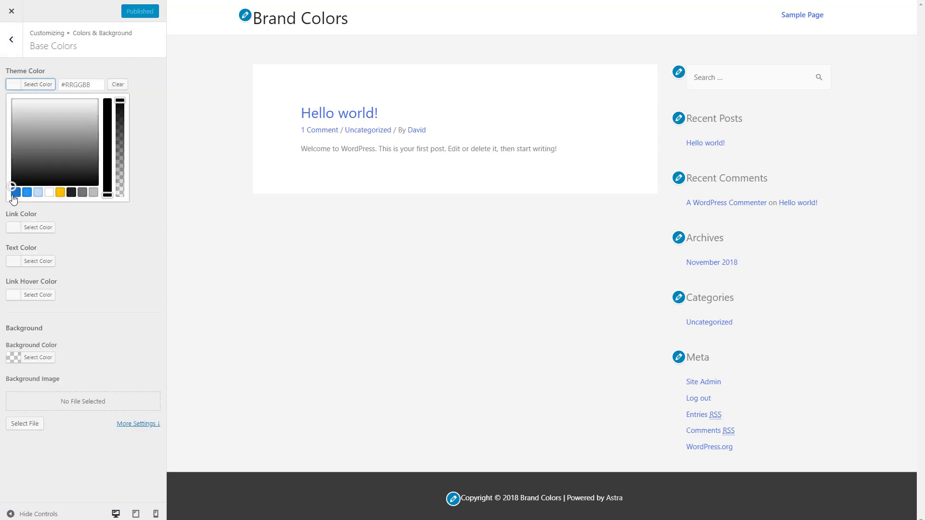
{"action": "left_click", "coordinate": [11, 189]}
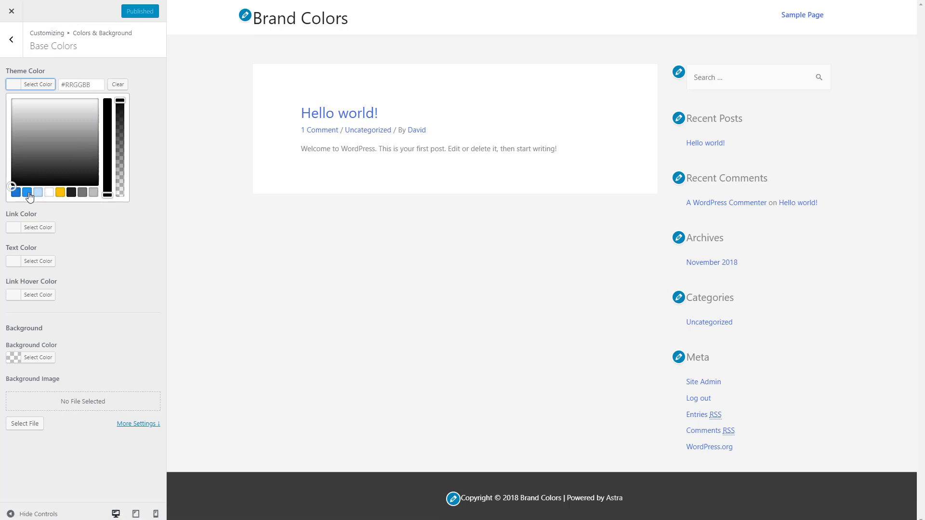
{"action": "left_click", "coordinate": [30, 192]}
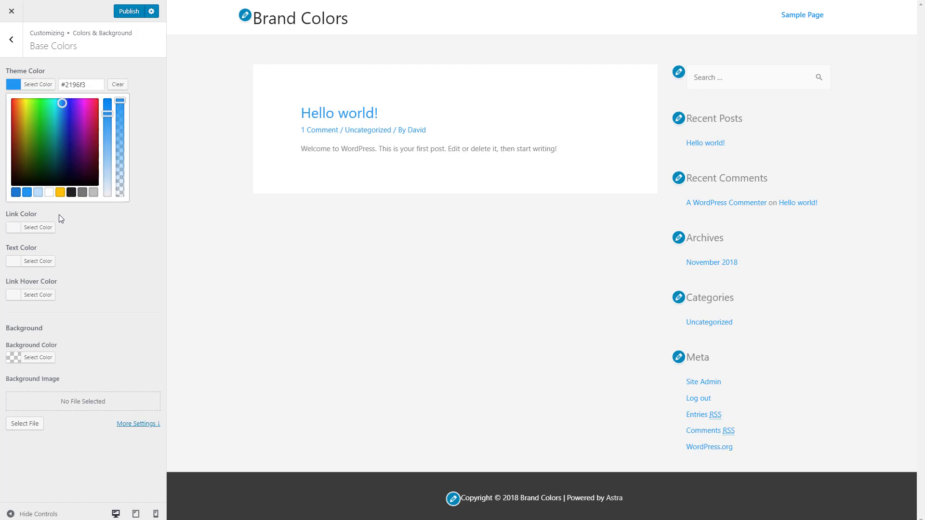
Set the Link and Text colours from the palette, publish, and leave the customizer.
{"action": "left_click", "coordinate": [38, 118]}
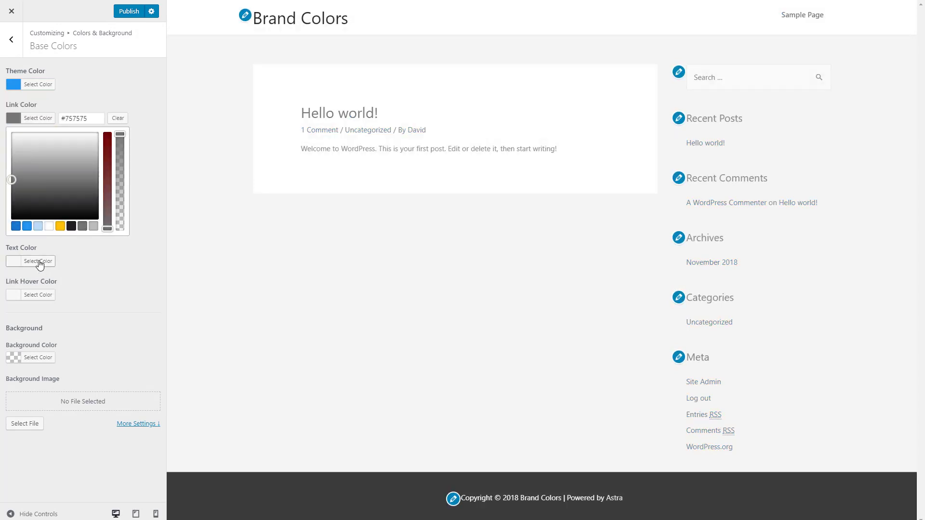
{"action": "left_click", "coordinate": [37, 261]}
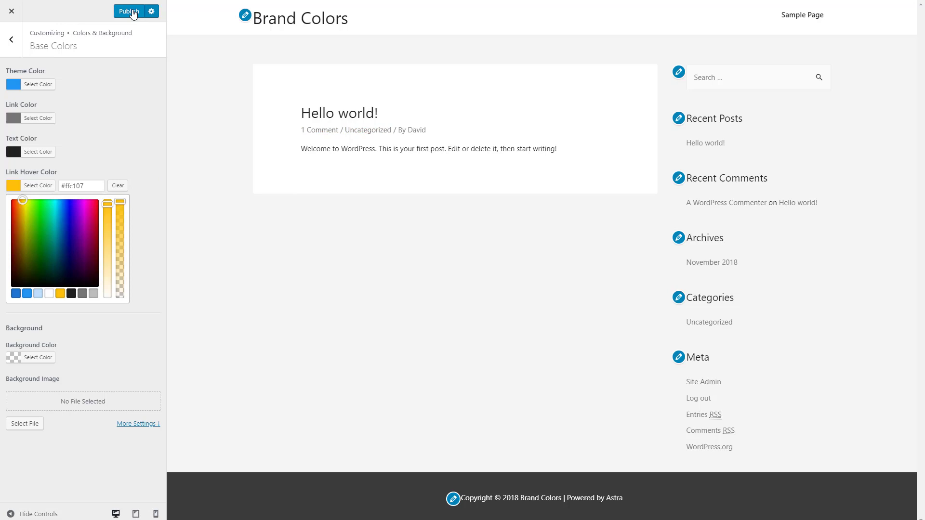
{"action": "left_click", "coordinate": [38, 185]}
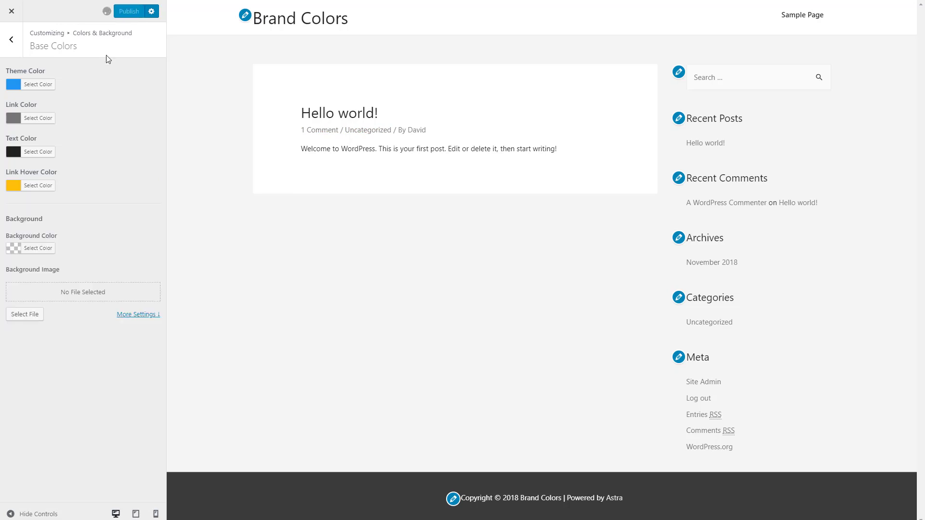
{"action": "left_click", "coordinate": [128, 11]}
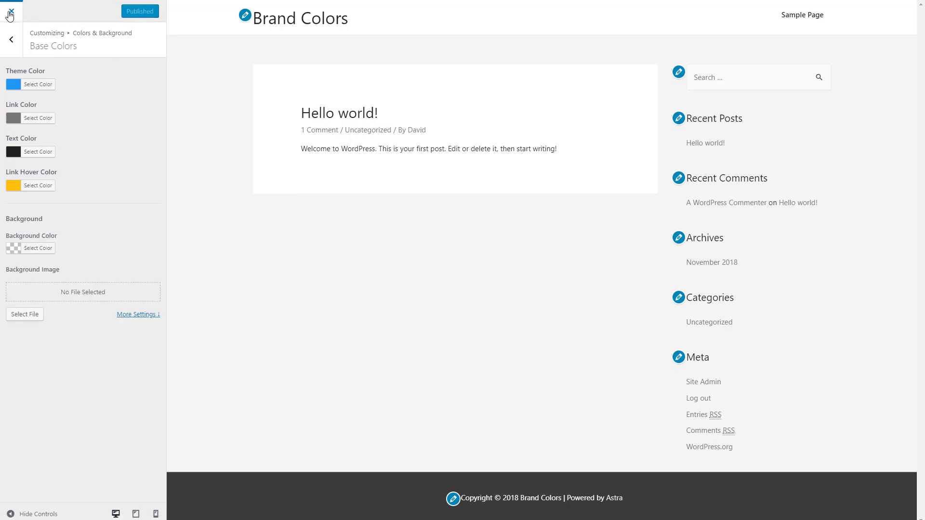
{"action": "left_click", "coordinate": [10, 10]}
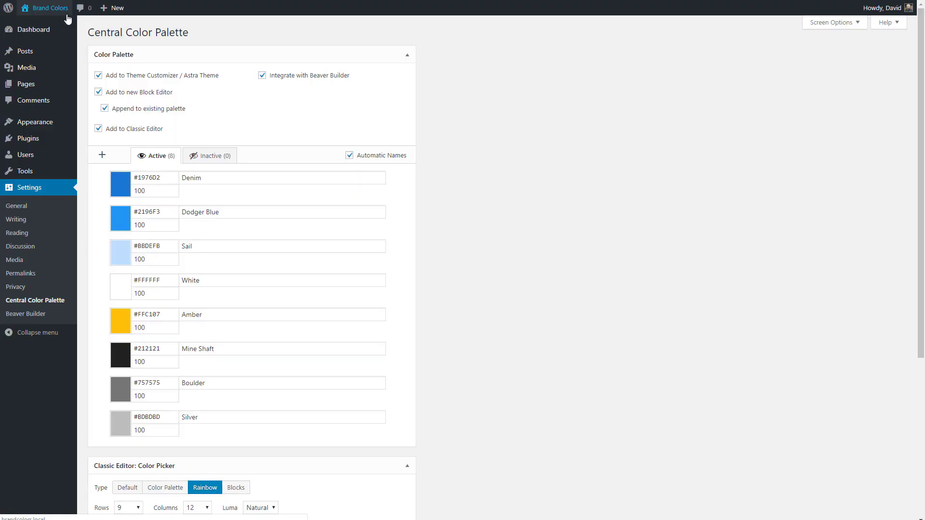
{"action": "mouse_move", "coordinate": [26, 84]}
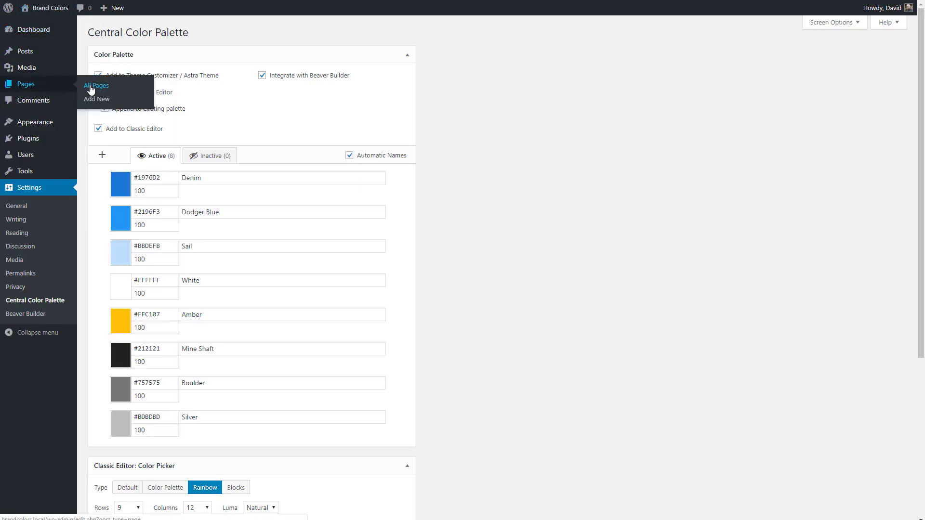
Open Sample Page in Beaver Builder and add a Text Editor module reading 'Some test text'.
{"action": "left_click", "coordinate": [95, 86]}
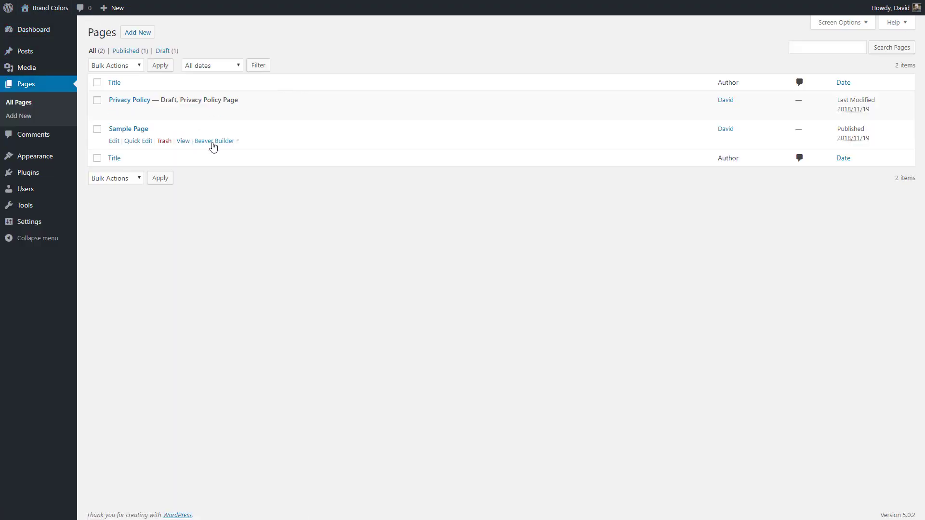
{"action": "left_click", "coordinate": [215, 141]}
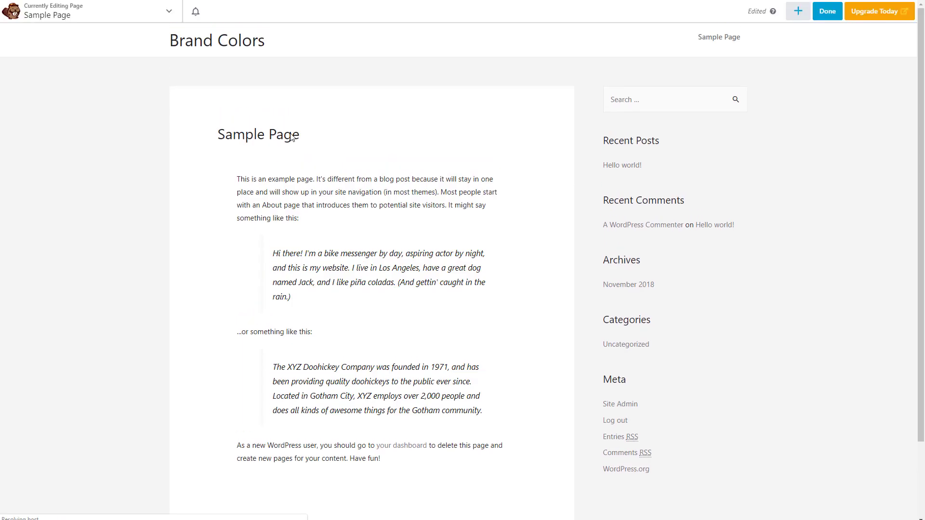
{"action": "mouse_move", "coordinate": [811, 28]}
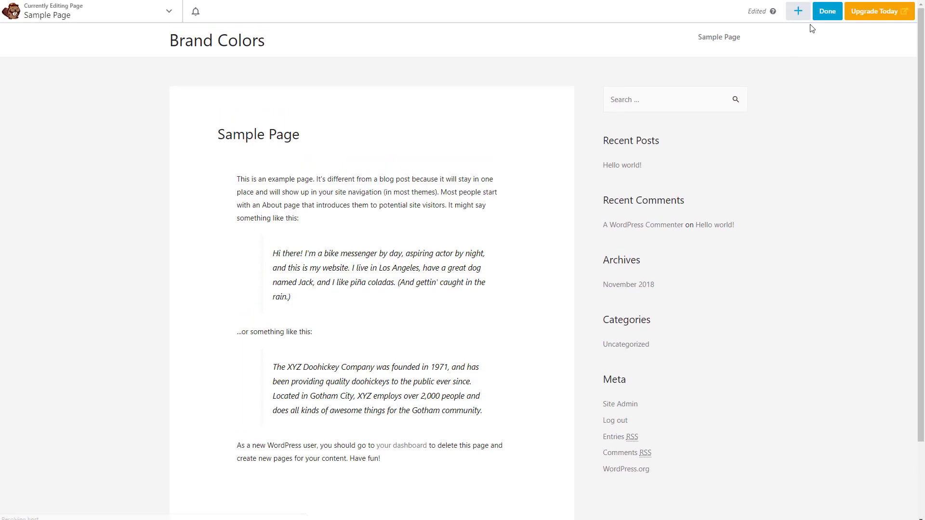
{"action": "left_click", "coordinate": [797, 11]}
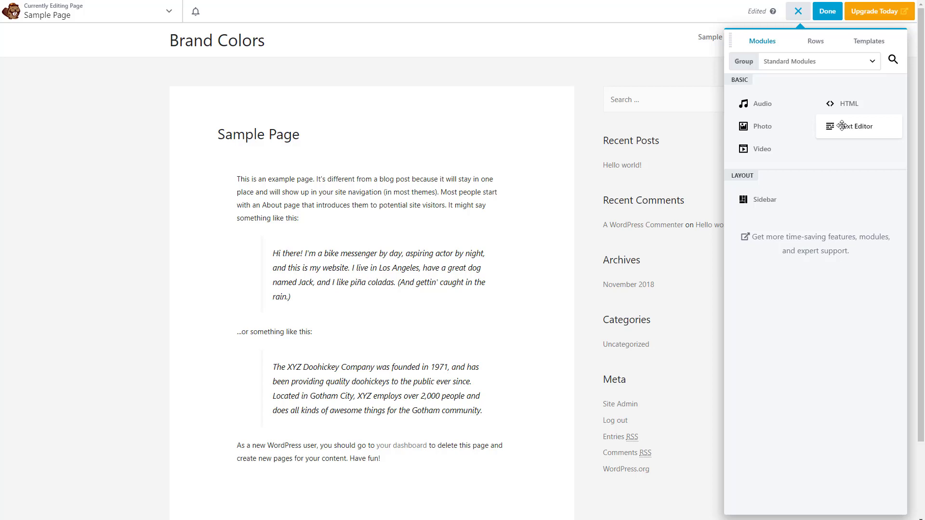
{"action": "left_click", "coordinate": [856, 126]}
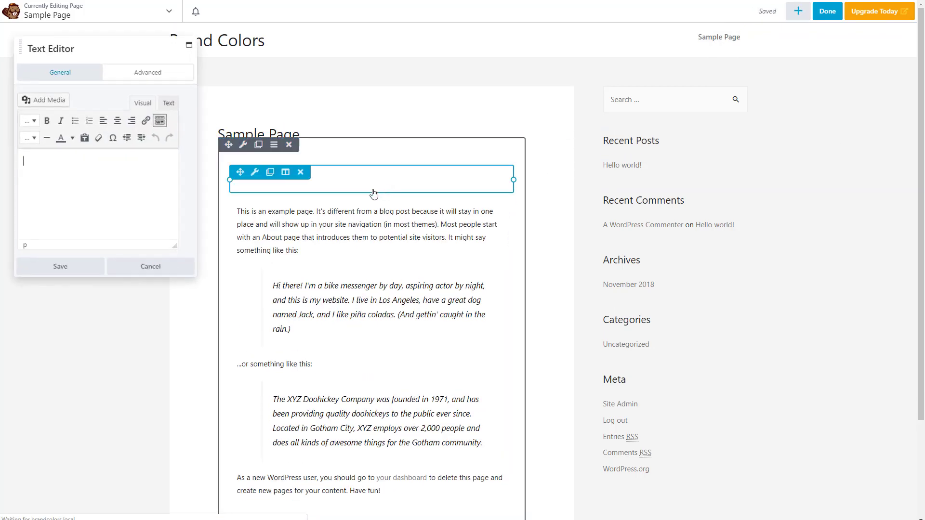
{"action": "type", "text": "s"}
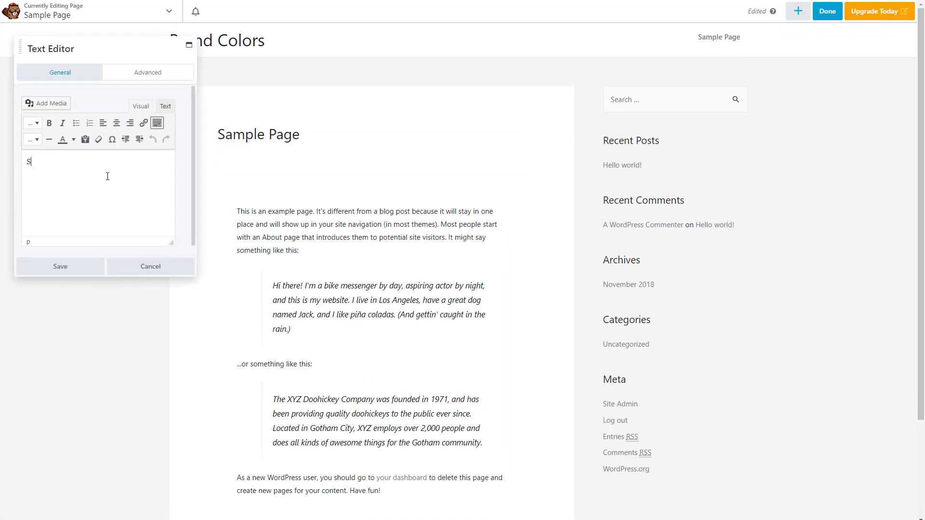
{"action": "type", "text": "ome test"}
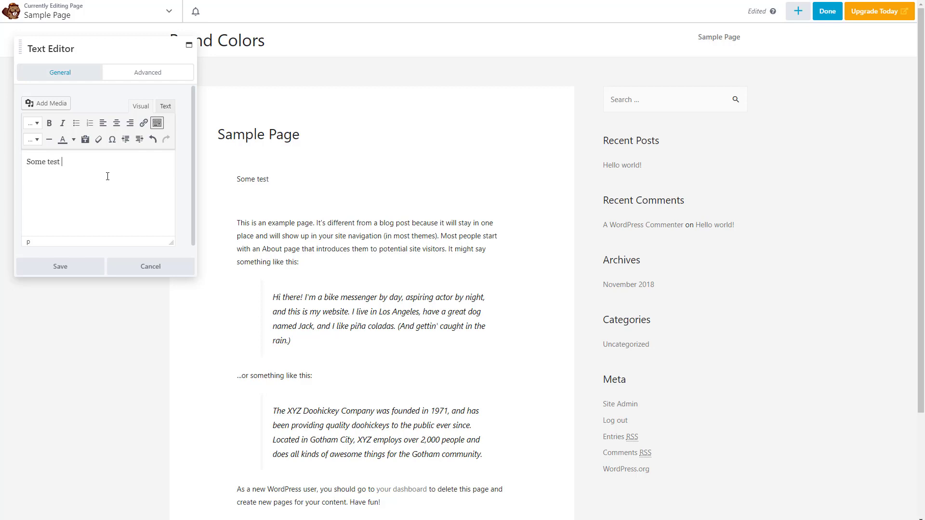
{"action": "type", "text": "text"}
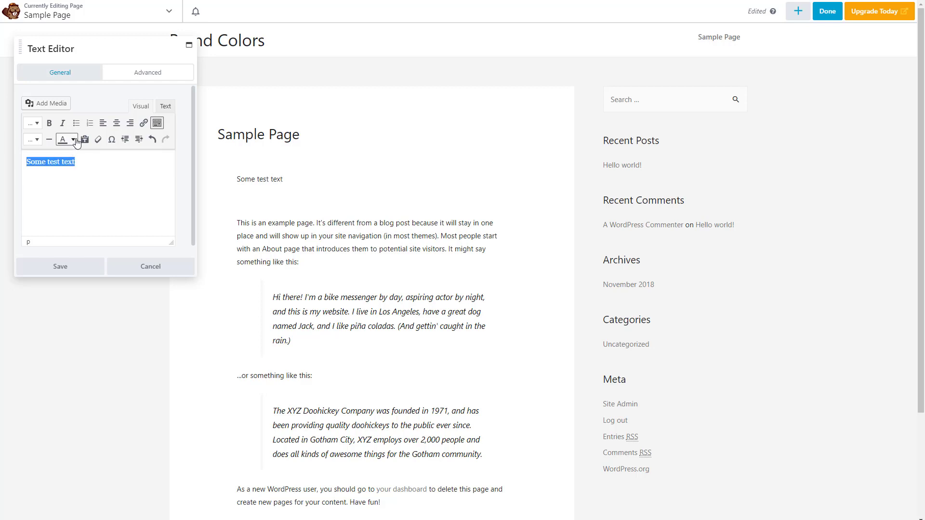
Colour the text Amber from the palette swatches, then finish and publish the page.
{"action": "left_click", "coordinate": [74, 141]}
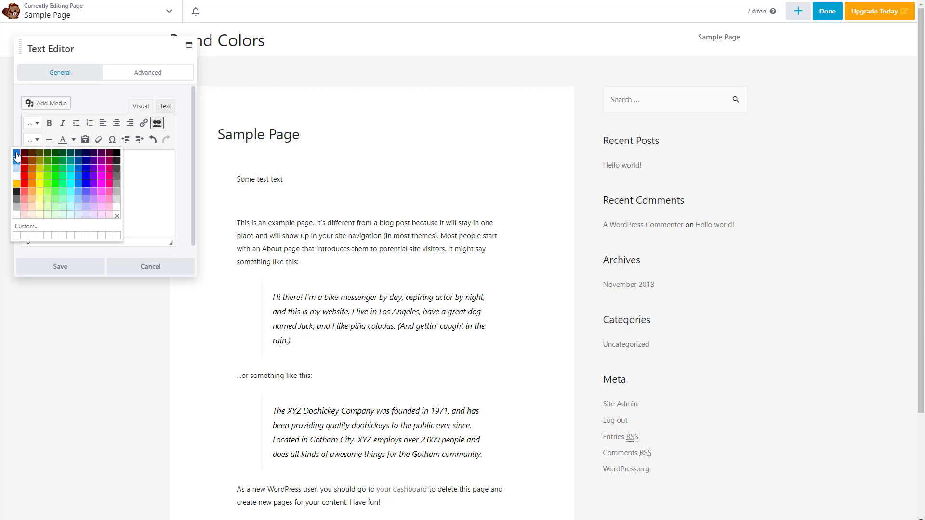
{"action": "mouse_move", "coordinate": [17, 188]}
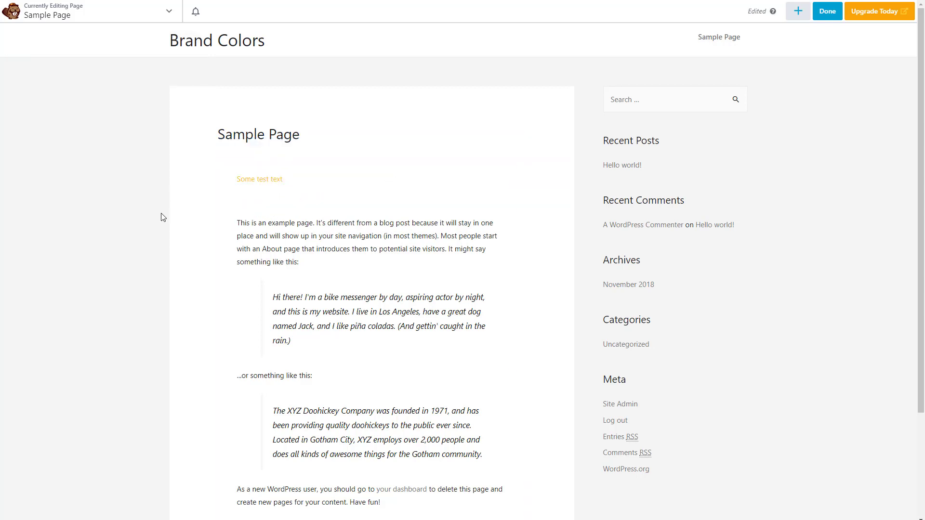
{"action": "left_click", "coordinate": [827, 10]}
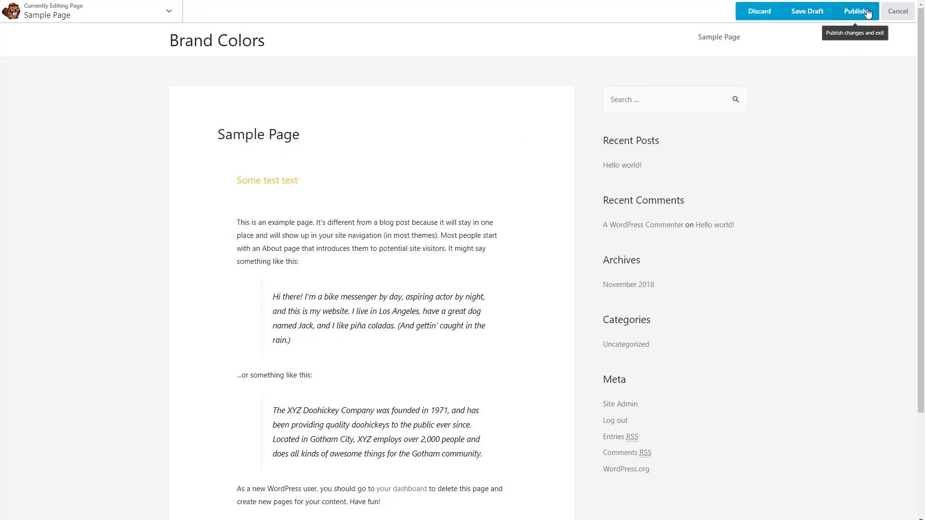
{"action": "left_click", "coordinate": [856, 11]}
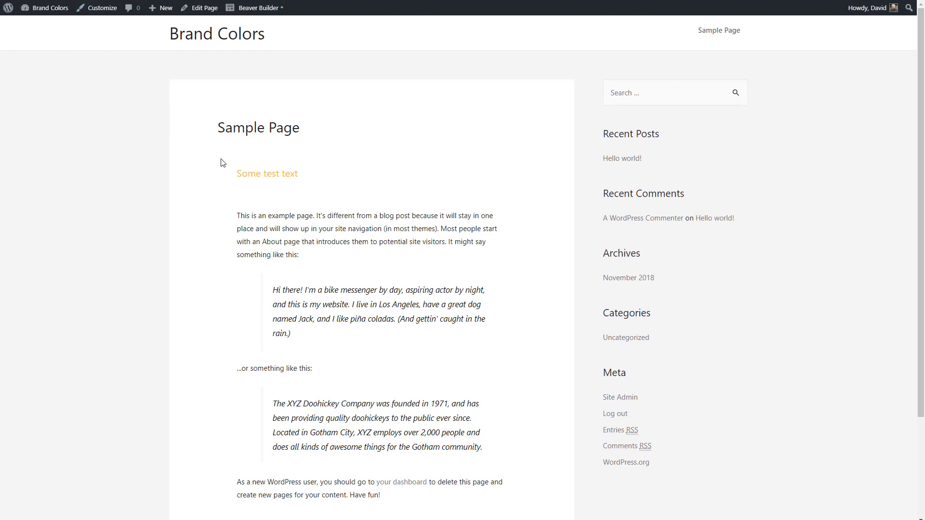
{"action": "mouse_move", "coordinate": [228, 178]}
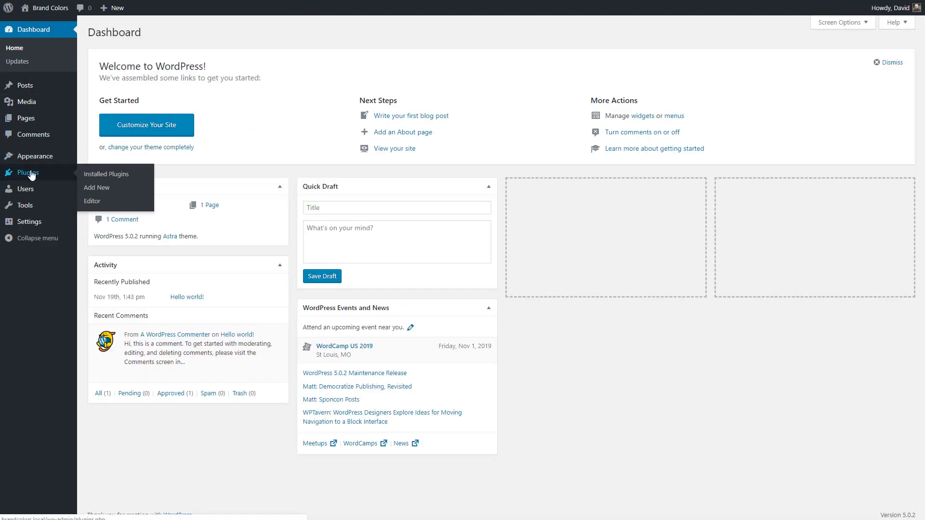
Deactivate Beaver Builder and activate Elementor on the Plugins page.
{"action": "left_click", "coordinate": [106, 174]}
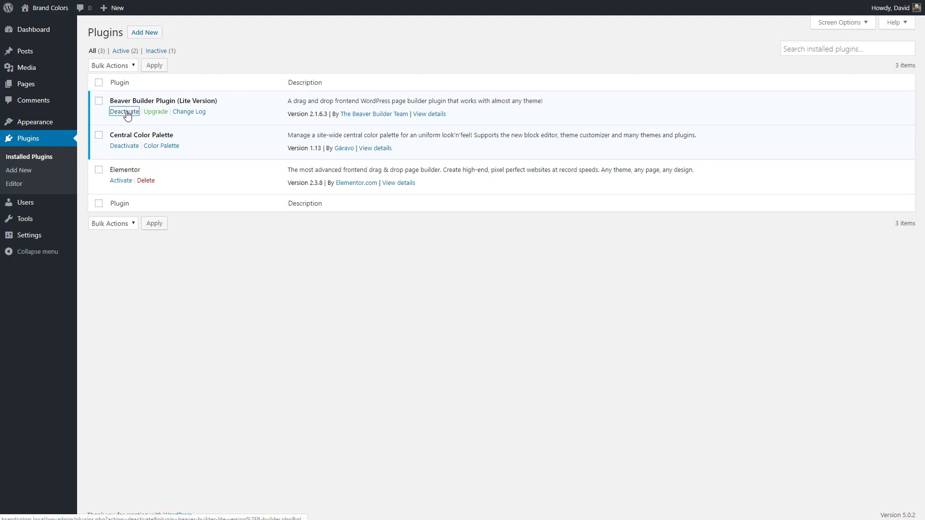
{"action": "left_click", "coordinate": [124, 111]}
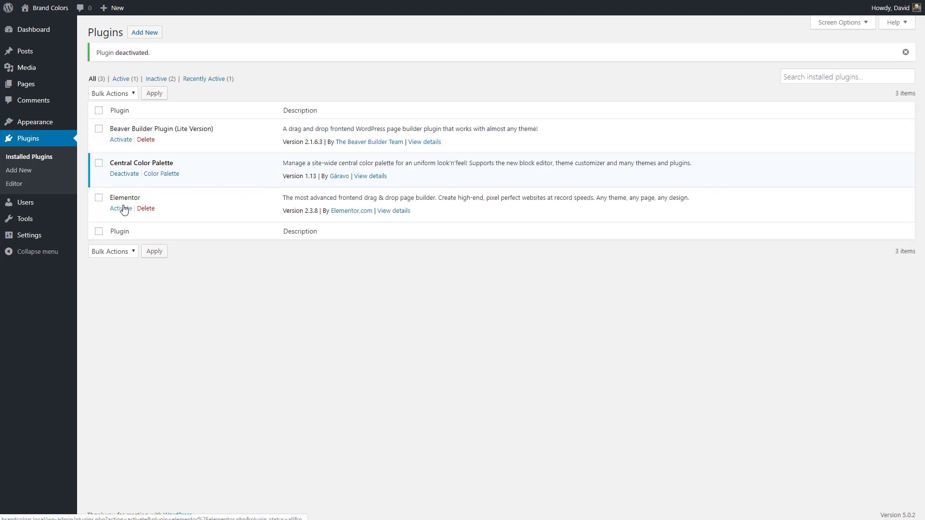
{"action": "left_click", "coordinate": [121, 208]}
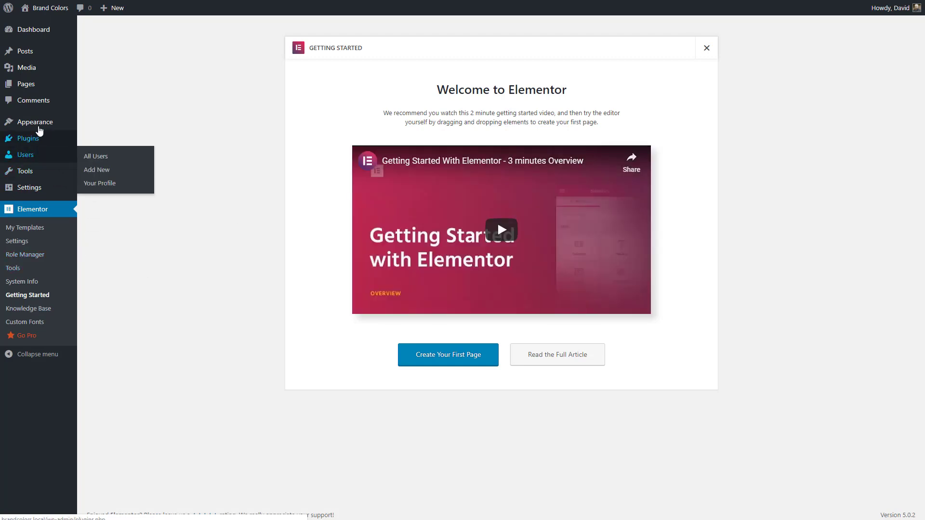
Activate the OceanWP theme in place of Astra.
{"action": "left_click", "coordinate": [35, 122]}
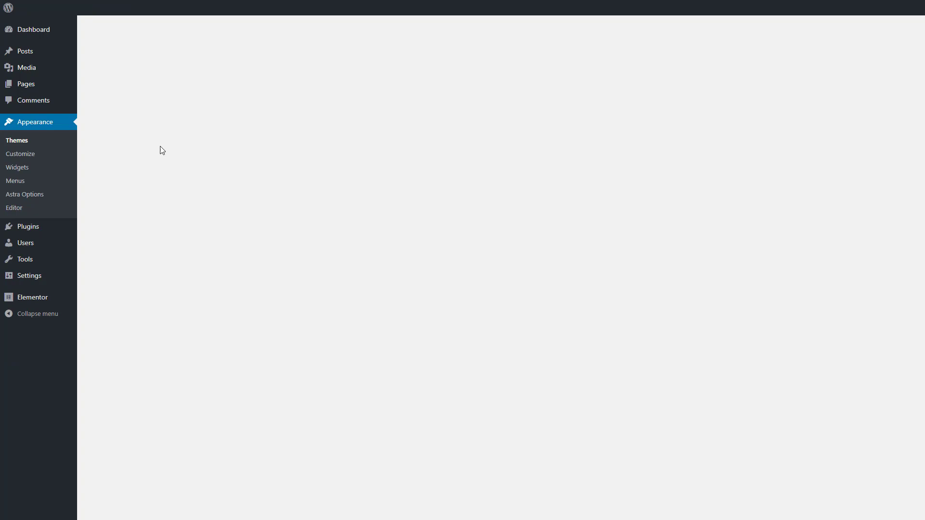
{"action": "left_click", "coordinate": [17, 140]}
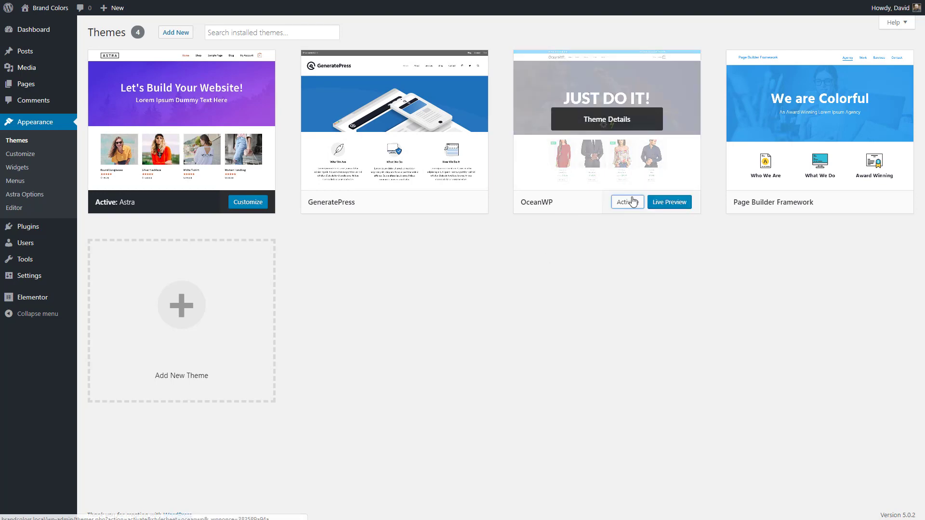
{"action": "left_click", "coordinate": [624, 201]}
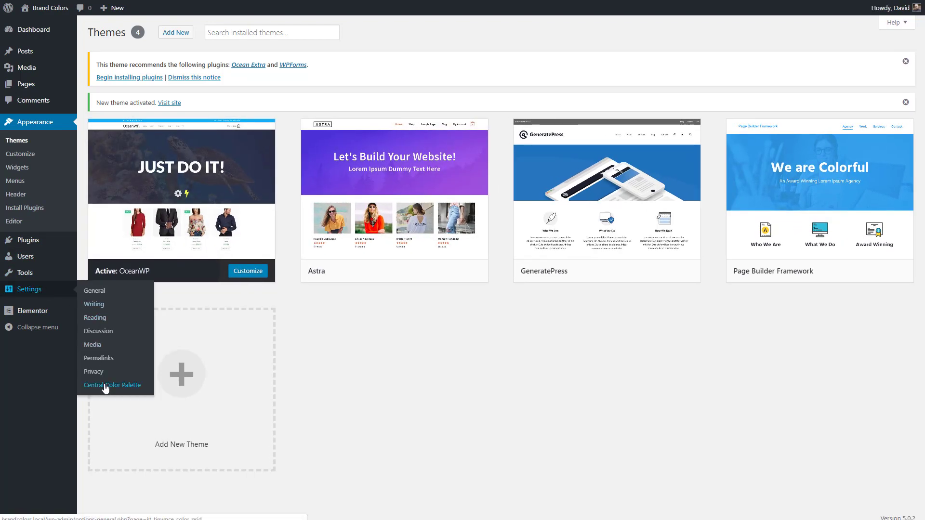
Enable OceanWP integration with transparent colours in Central Color Palette settings and save.
{"action": "left_click", "coordinate": [112, 384]}
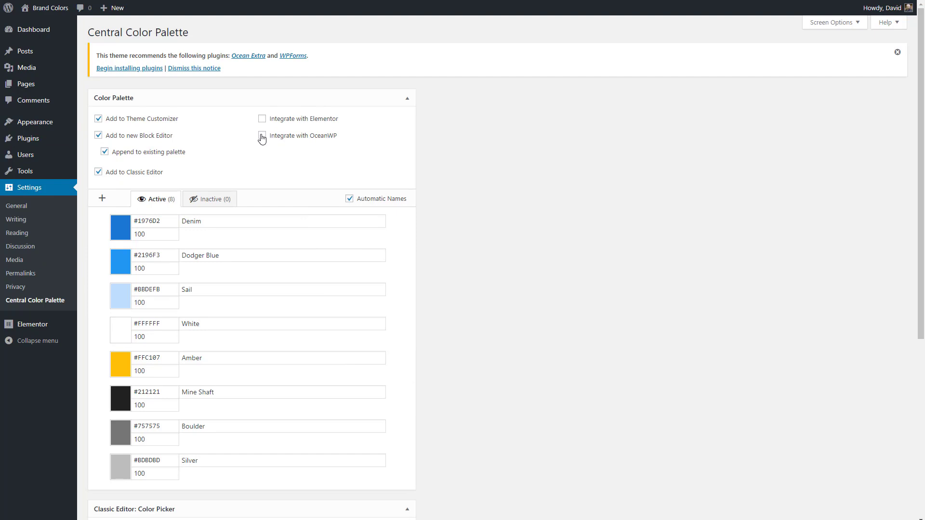
{"action": "left_click", "coordinate": [261, 135]}
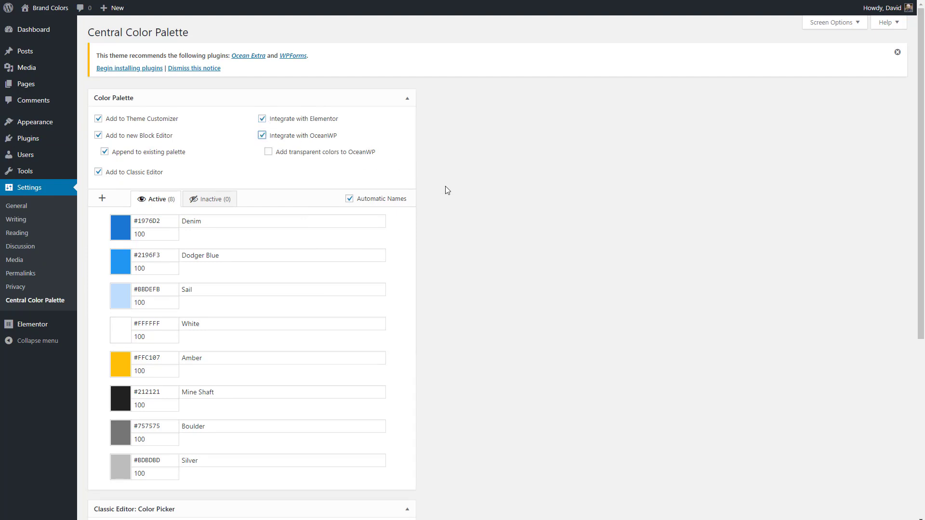
{"action": "left_click", "coordinate": [269, 151]}
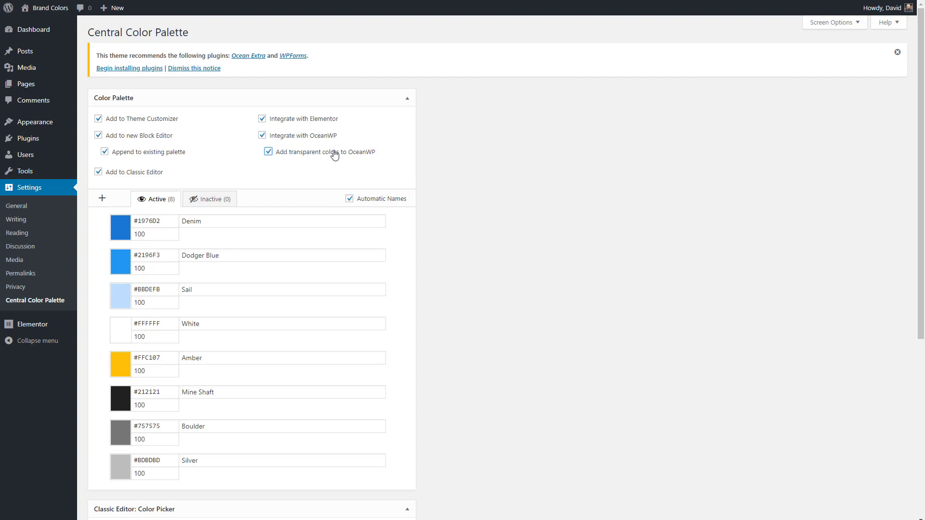
{"action": "scroll", "scroll_direction": "down", "scroll_amount": 3}
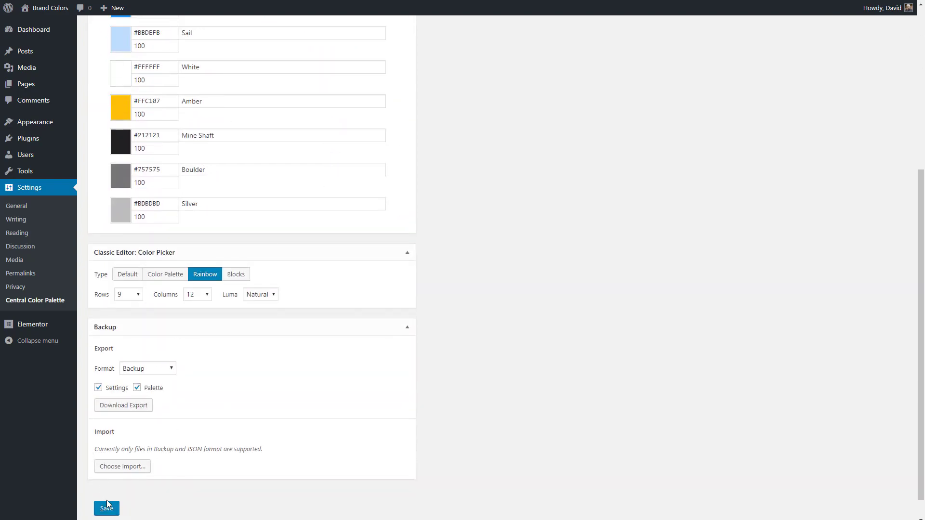
{"action": "left_click", "coordinate": [106, 507]}
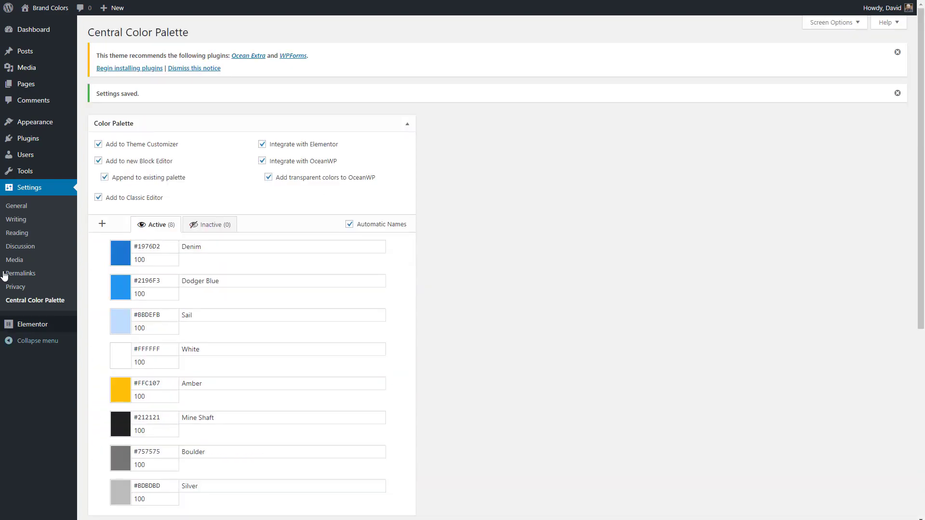
{"action": "left_click", "coordinate": [33, 122]}
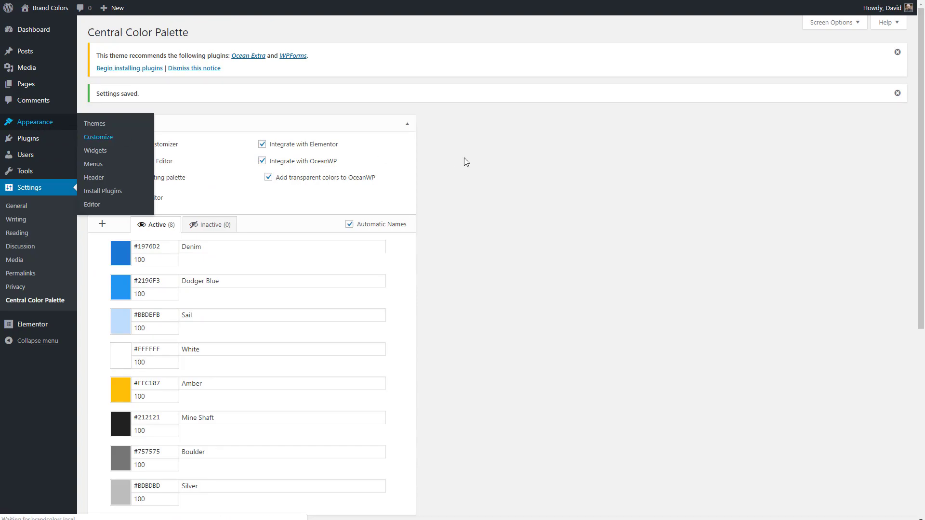
Set the OceanWP header text colour to the palette's Dodger Blue and publish.
{"action": "left_click", "coordinate": [98, 137]}
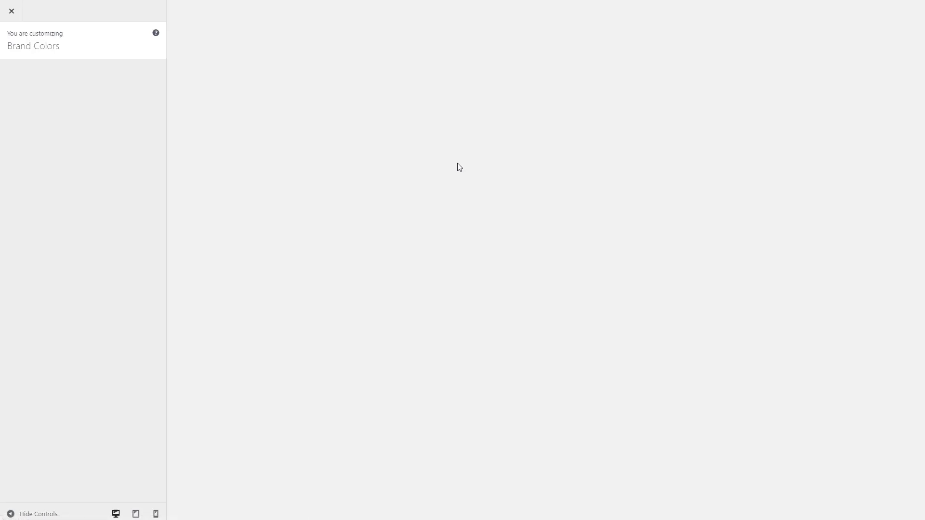
{"action": "mouse_move", "coordinate": [453, 170]}
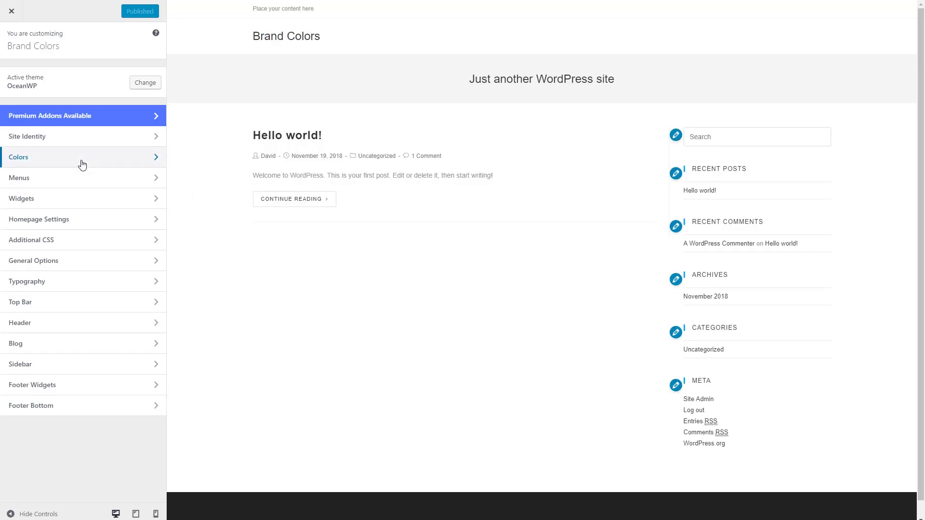
{"action": "left_click", "coordinate": [20, 157]}
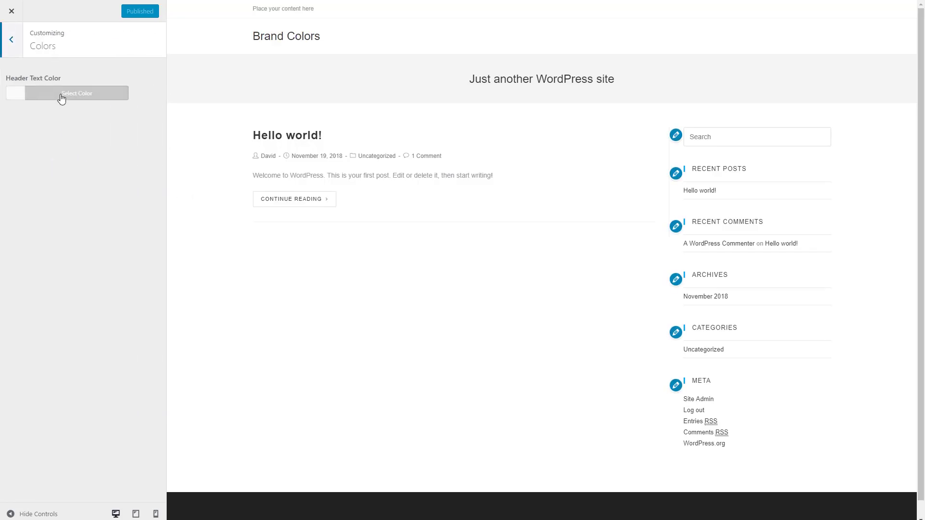
{"action": "left_click", "coordinate": [75, 92]}
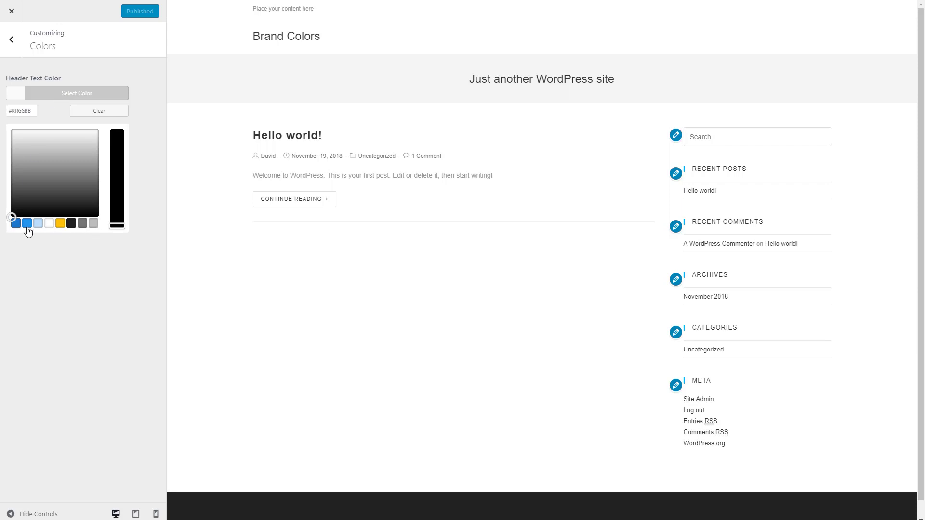
{"action": "left_click", "coordinate": [27, 222]}
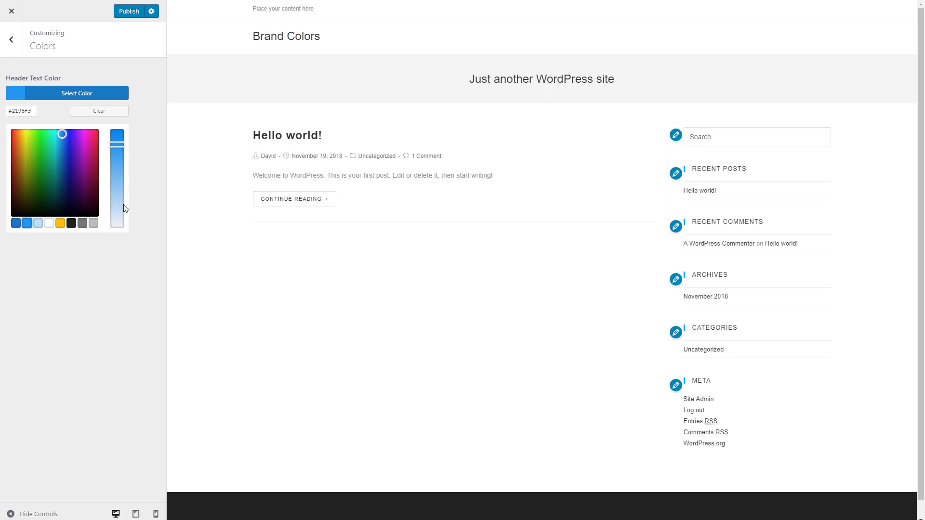
{"action": "left_click", "coordinate": [128, 10]}
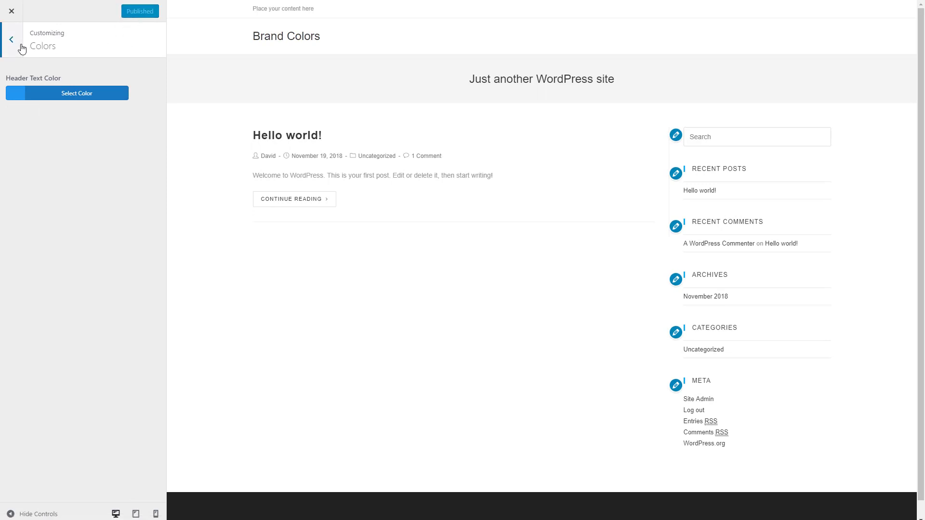
{"action": "left_click", "coordinate": [11, 40]}
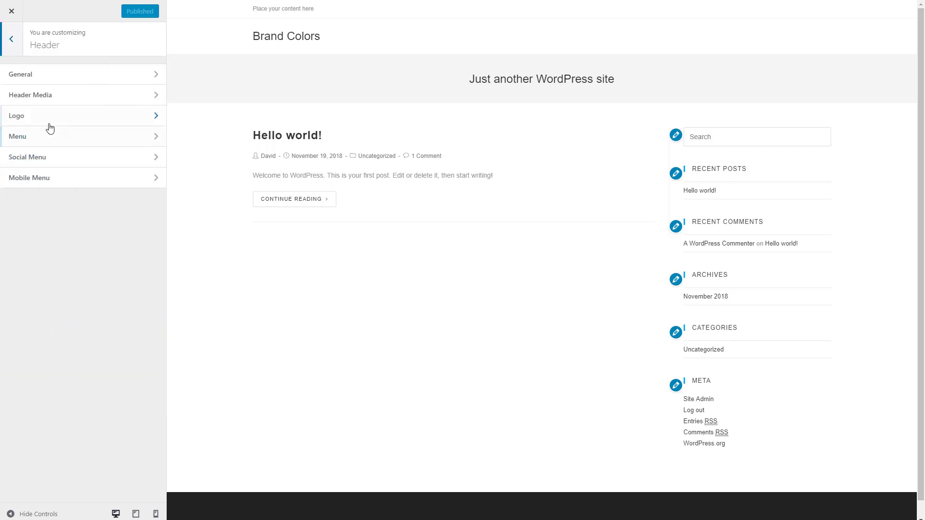
Set the header background to the palette grey under Header > General and publish.
{"action": "left_click", "coordinate": [20, 74]}
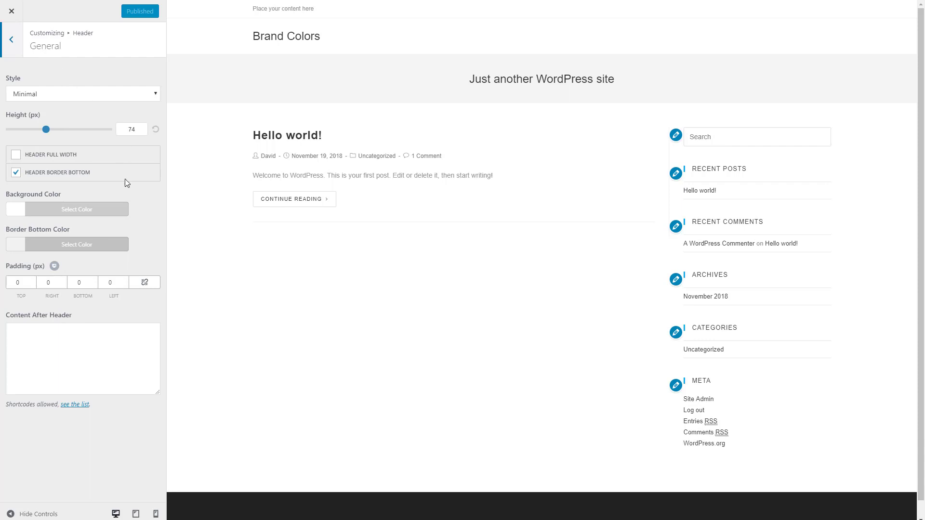
{"action": "left_click", "coordinate": [77, 209]}
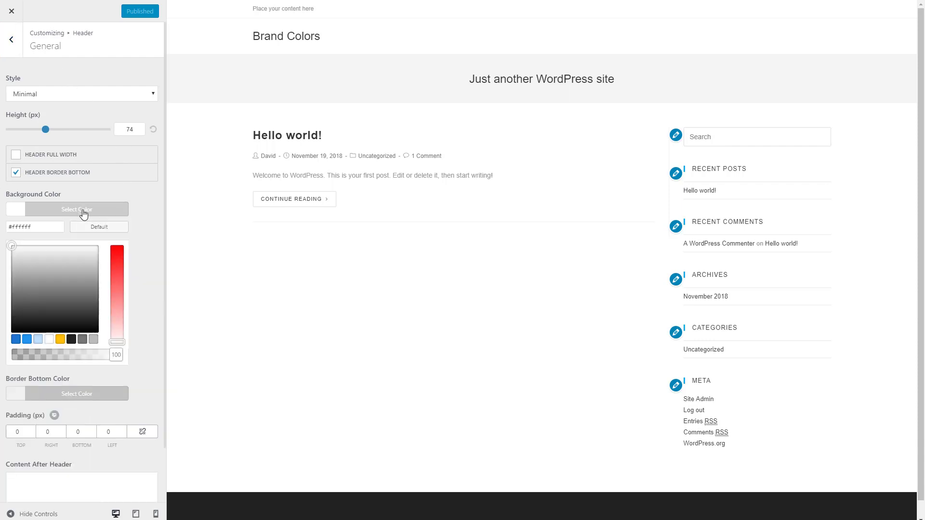
{"action": "left_click", "coordinate": [83, 339]}
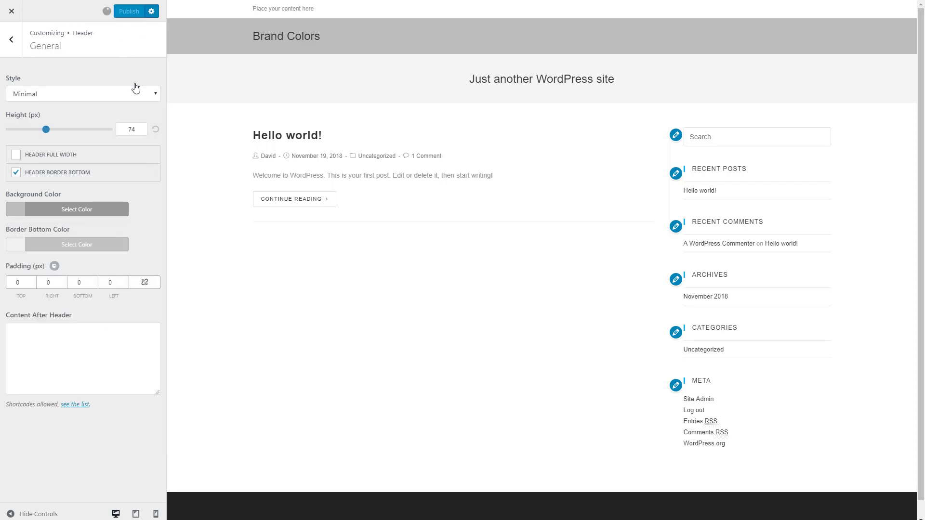
{"action": "left_click", "coordinate": [128, 10]}
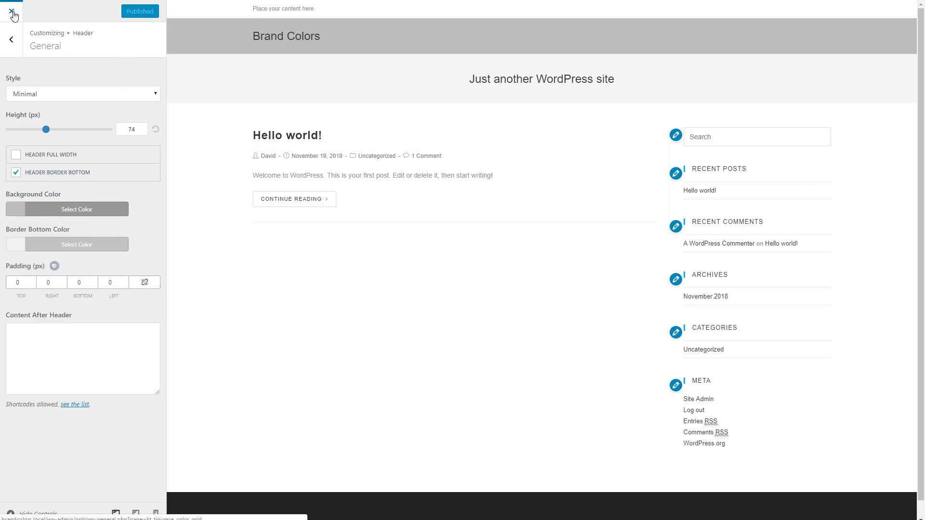
{"action": "left_click", "coordinate": [12, 10]}
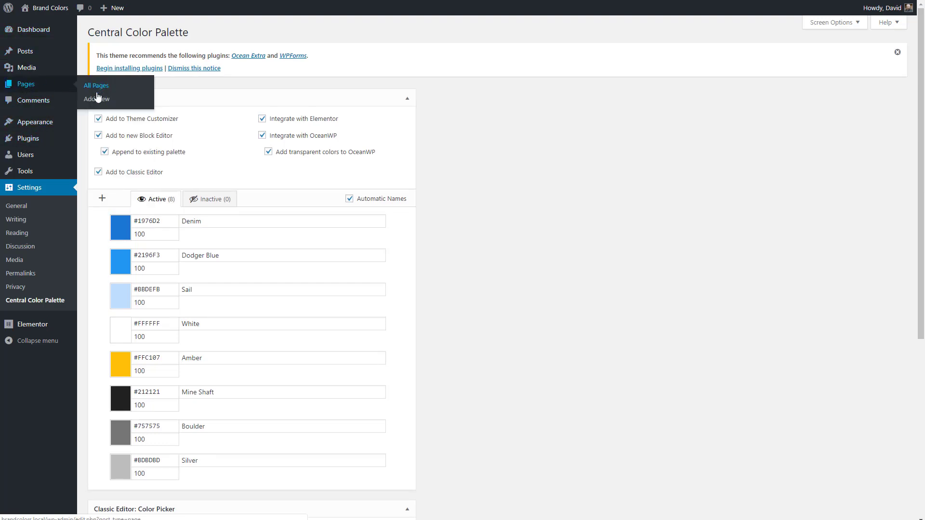
Create a new Elementor page with a heading coloured Denim blue from the palette and publish it.
{"action": "left_click", "coordinate": [95, 98]}
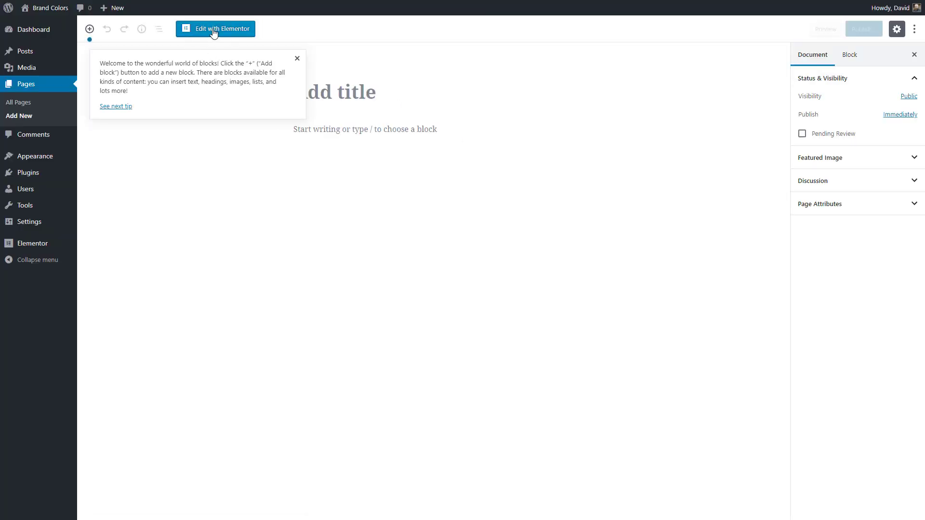
{"action": "left_click", "coordinate": [215, 28]}
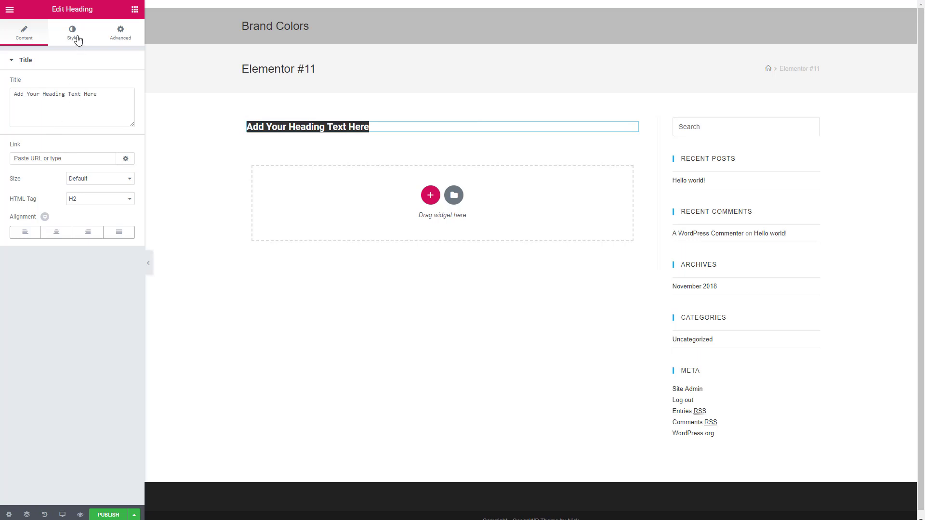
{"action": "left_click", "coordinate": [72, 34]}
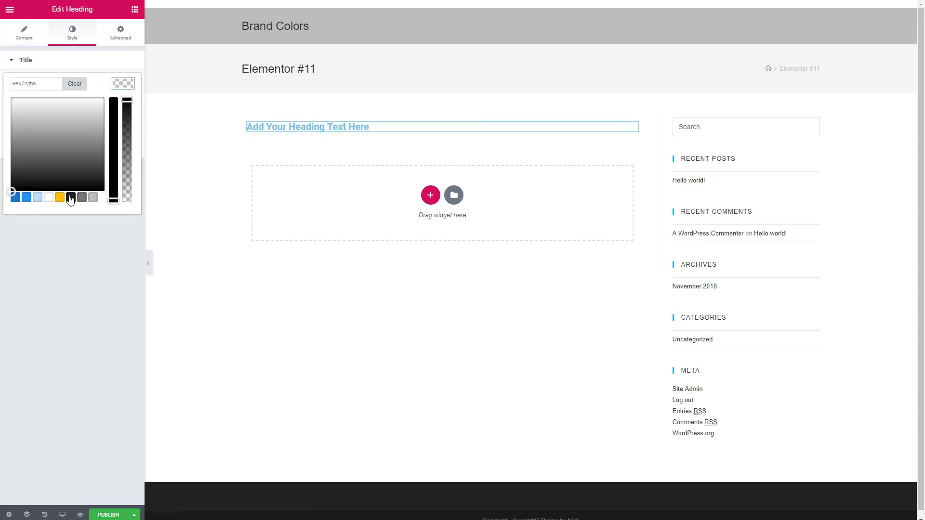
{"action": "left_click", "coordinate": [17, 197]}
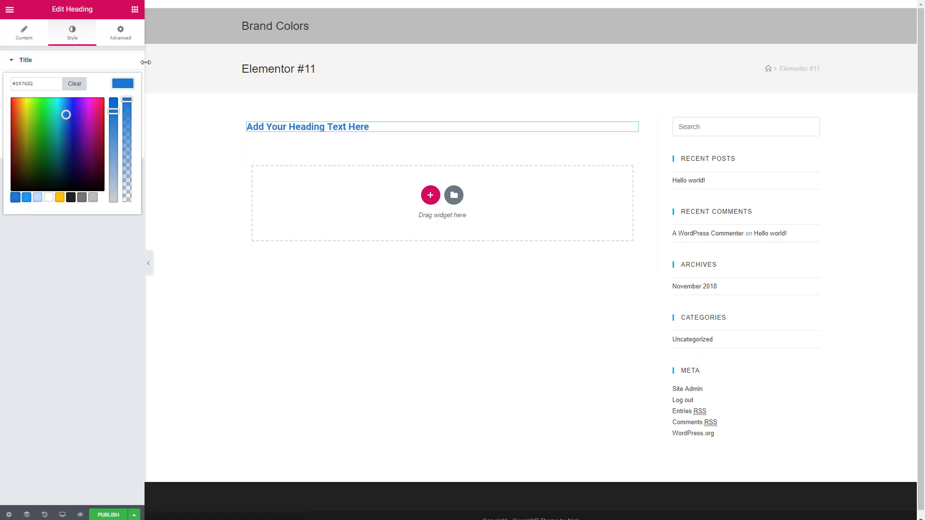
{"action": "left_click", "coordinate": [24, 33]}
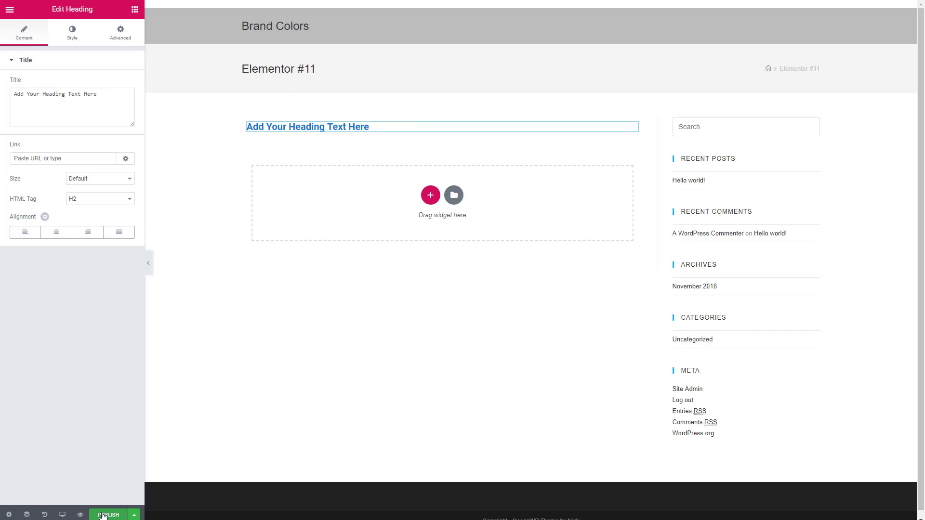
{"action": "left_click", "coordinate": [108, 514]}
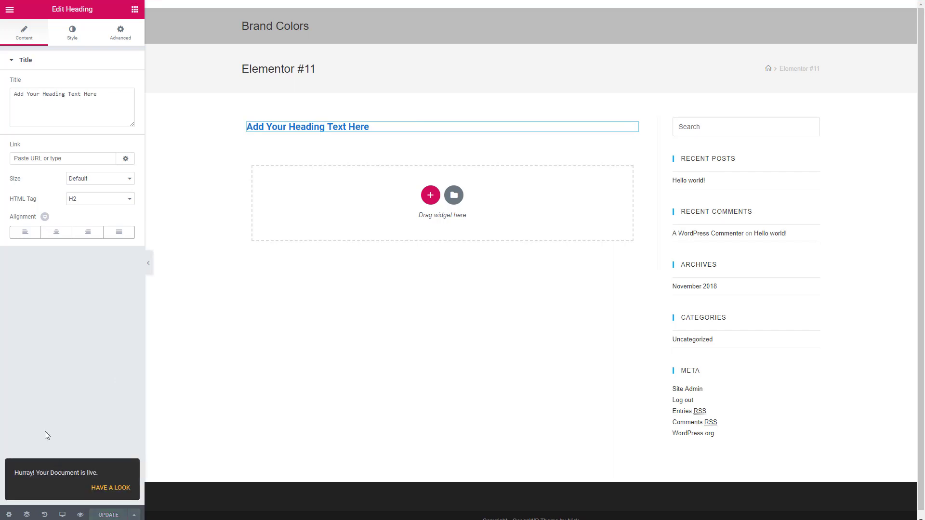
Exit Elementor back to the WordPress dashboard via its main menu.
{"action": "left_click", "coordinate": [9, 9]}
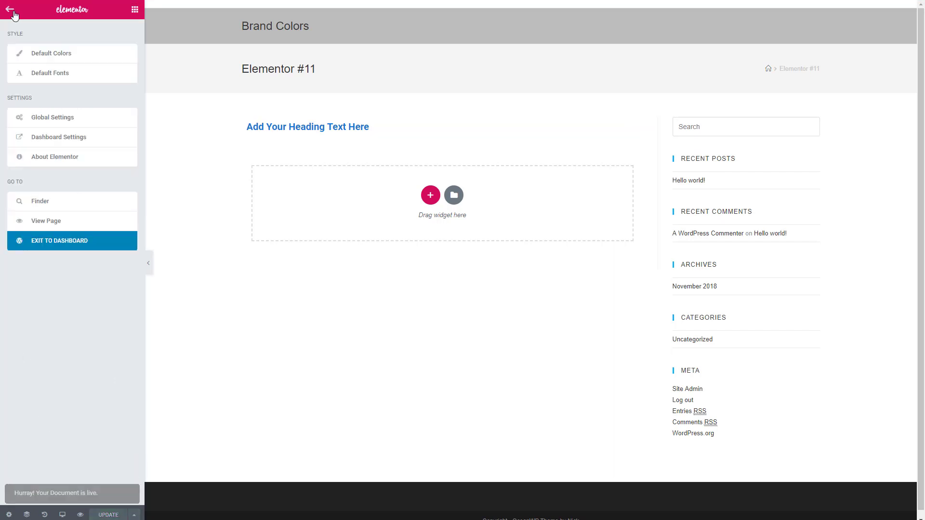
{"action": "left_click", "coordinate": [59, 240]}
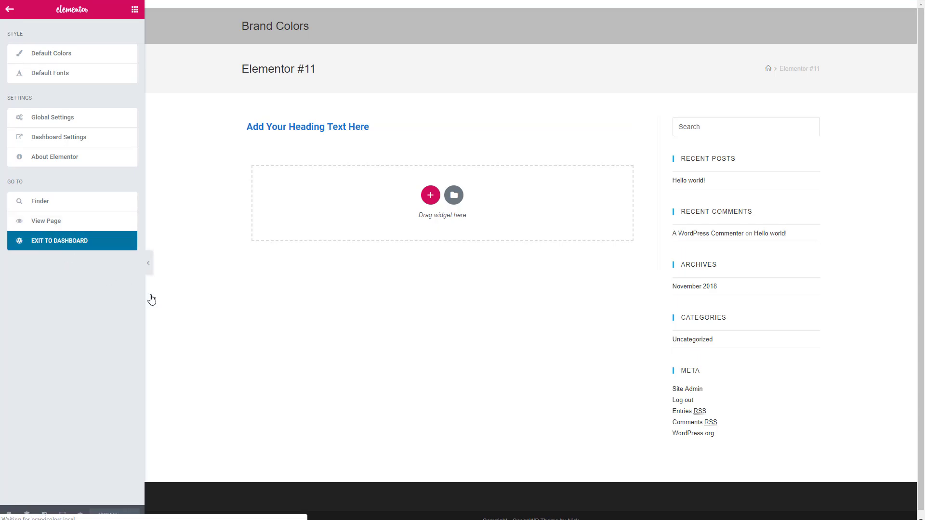
{"action": "left_click", "coordinate": [59, 240]}
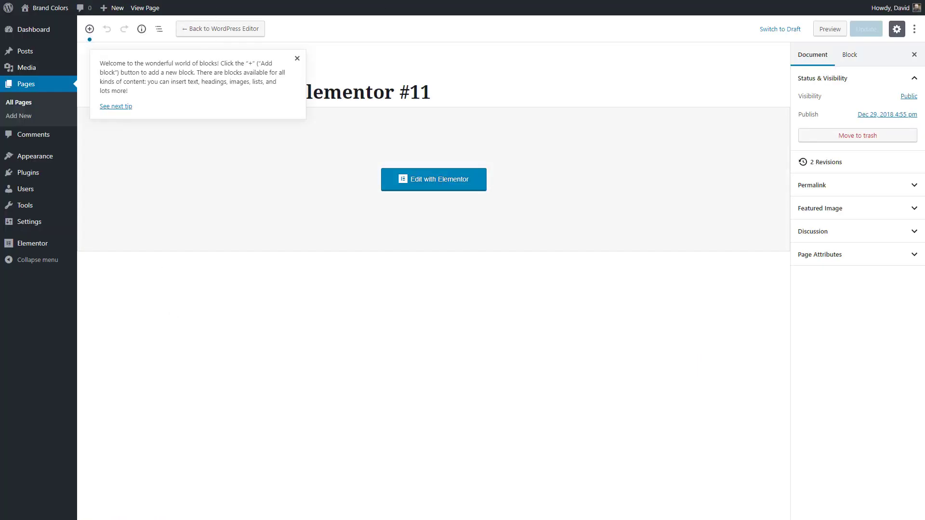